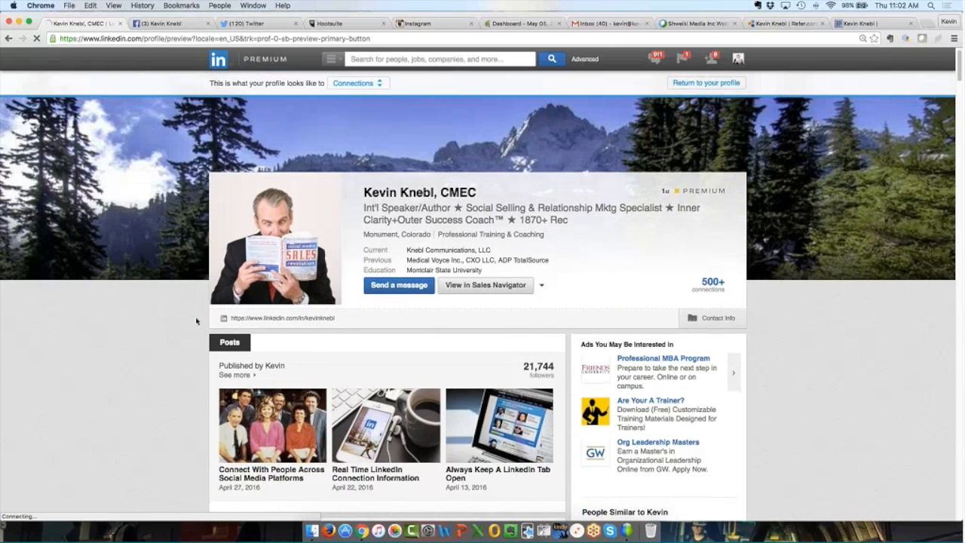
- Scroll down through the current LinkedIn page to read further content
scroll("down", 3)
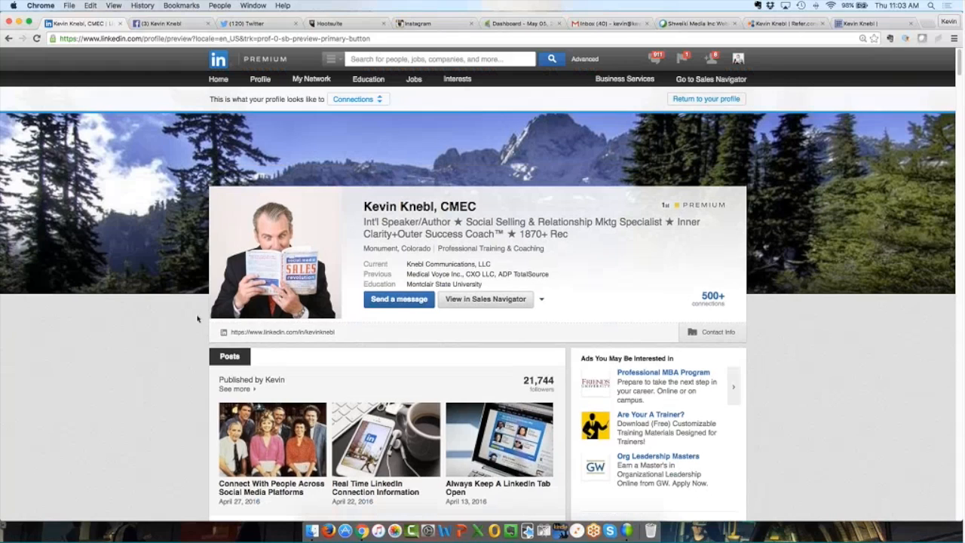
scroll("down", 3)
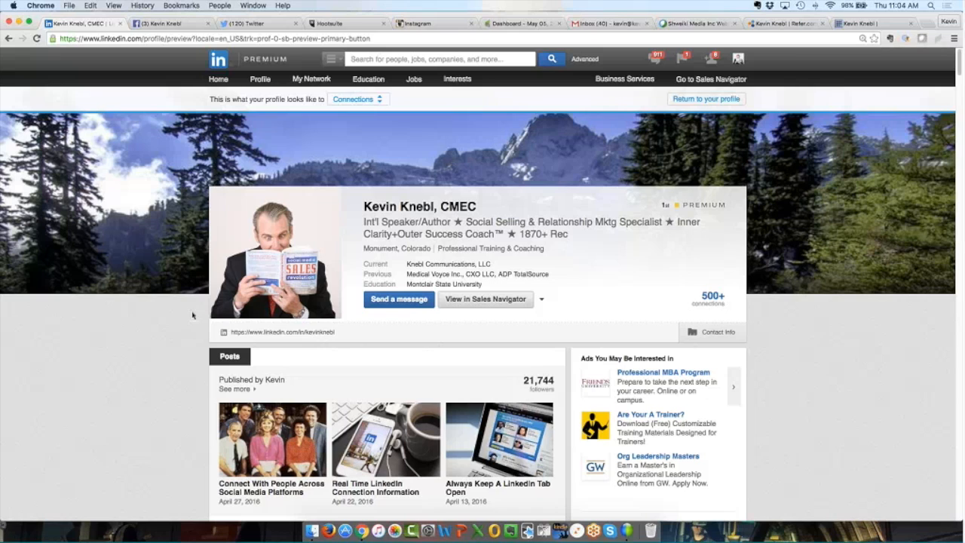
scroll("down", 3)
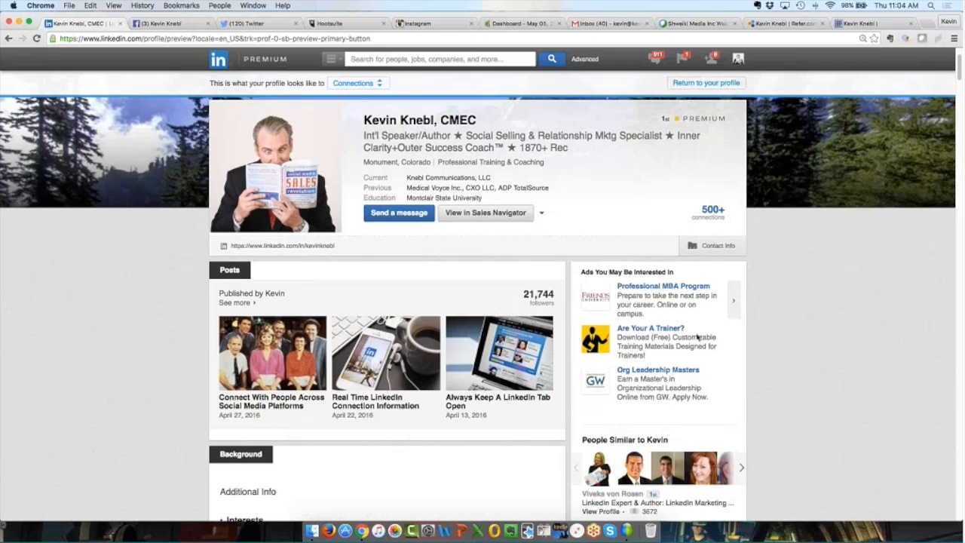
mouse_move(636, 351)
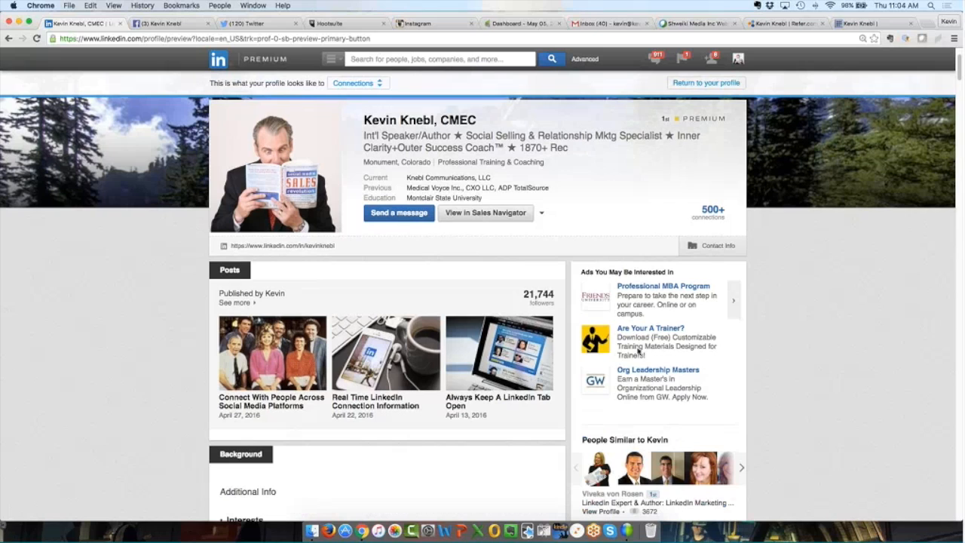
scroll("down", 3)
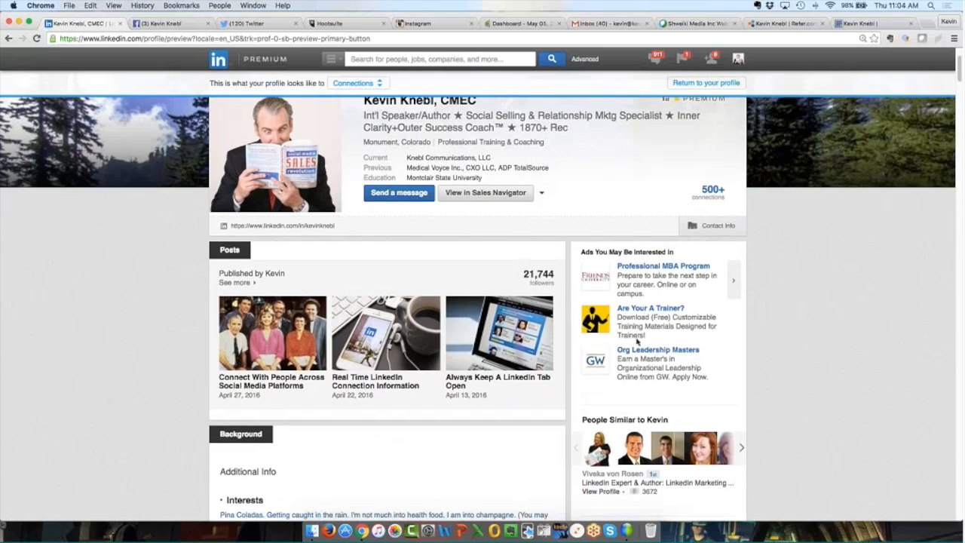
mouse_move(637, 341)
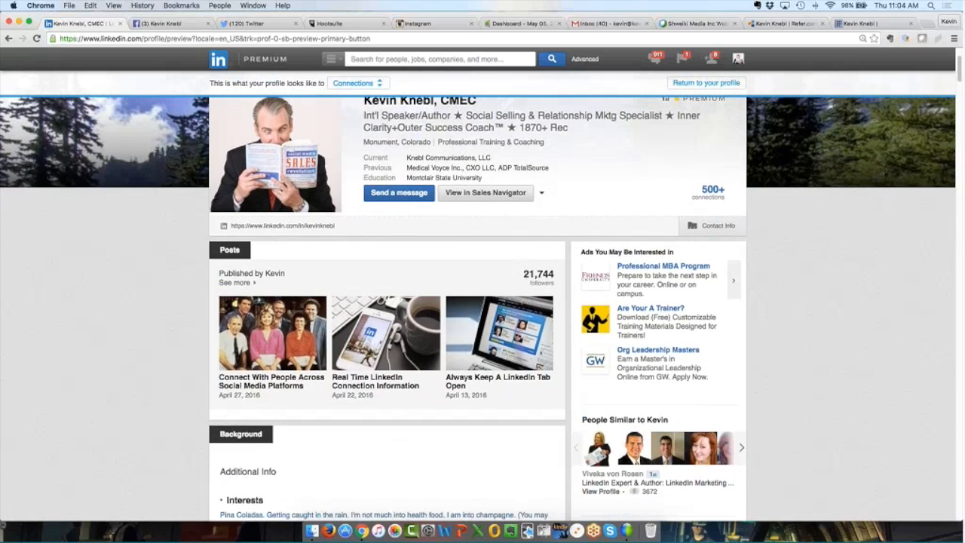
mouse_move(652, 312)
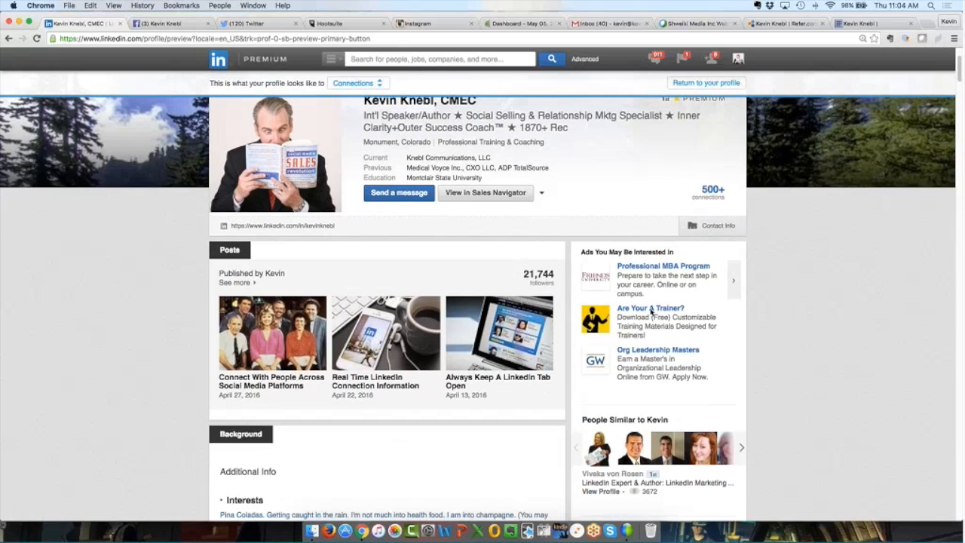
mouse_move(655, 356)
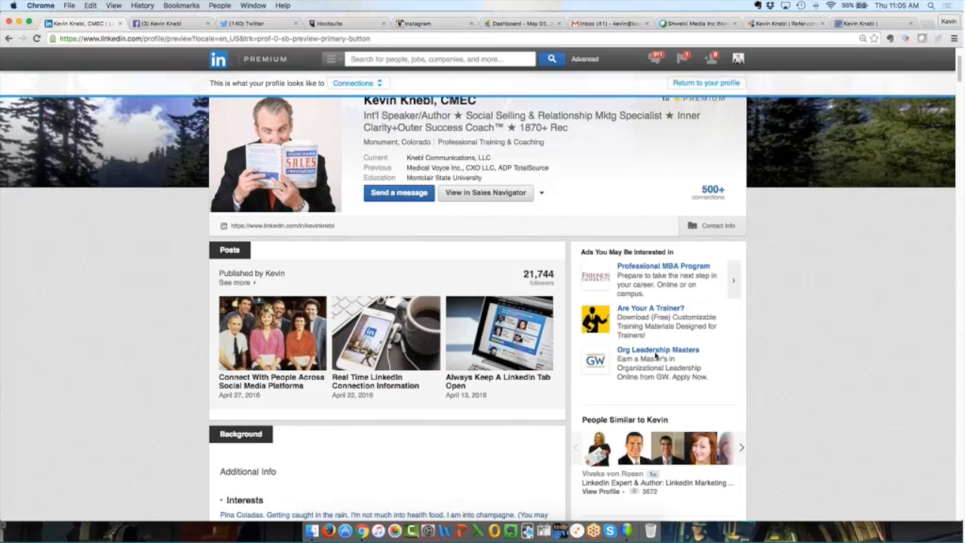
mouse_move(703, 366)
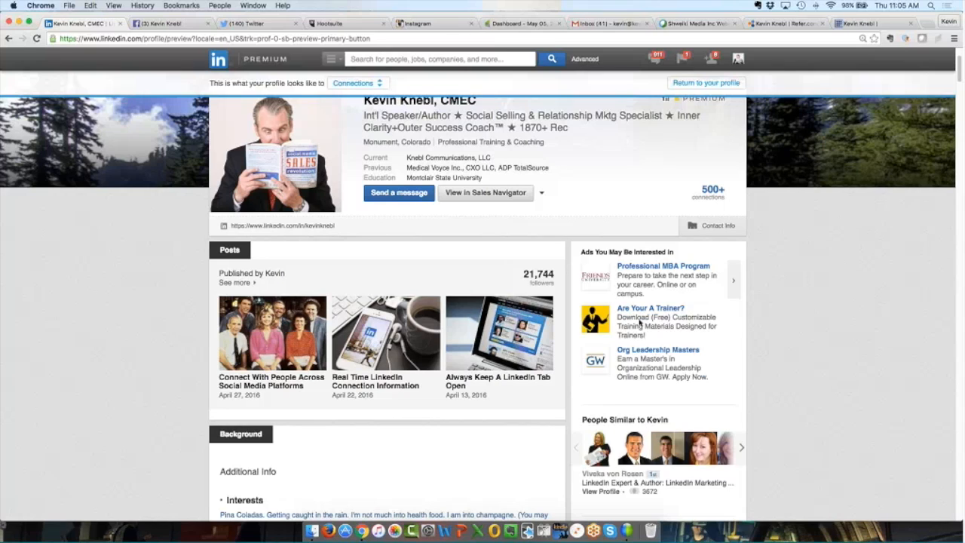
mouse_move(639, 323)
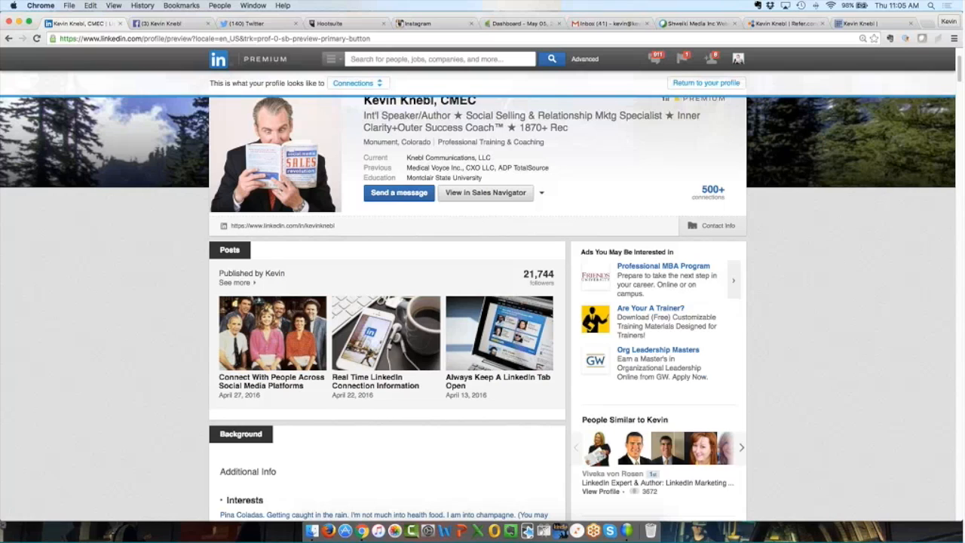
scroll("down", 3)
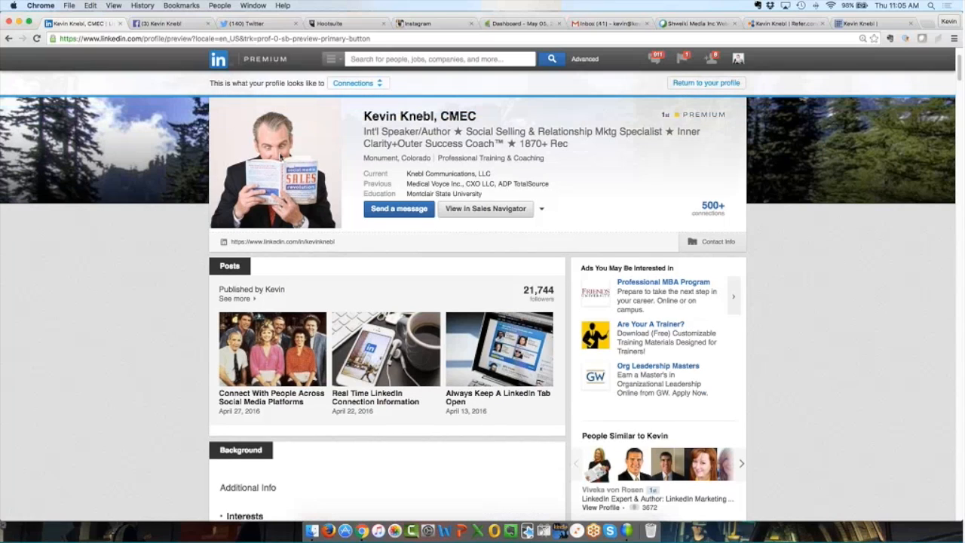
mouse_move(401, 166)
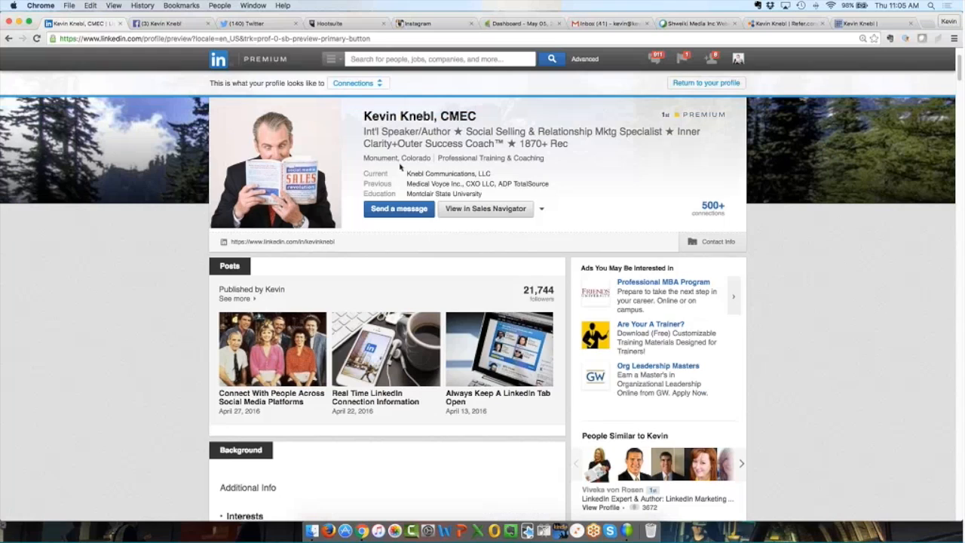
mouse_move(545, 247)
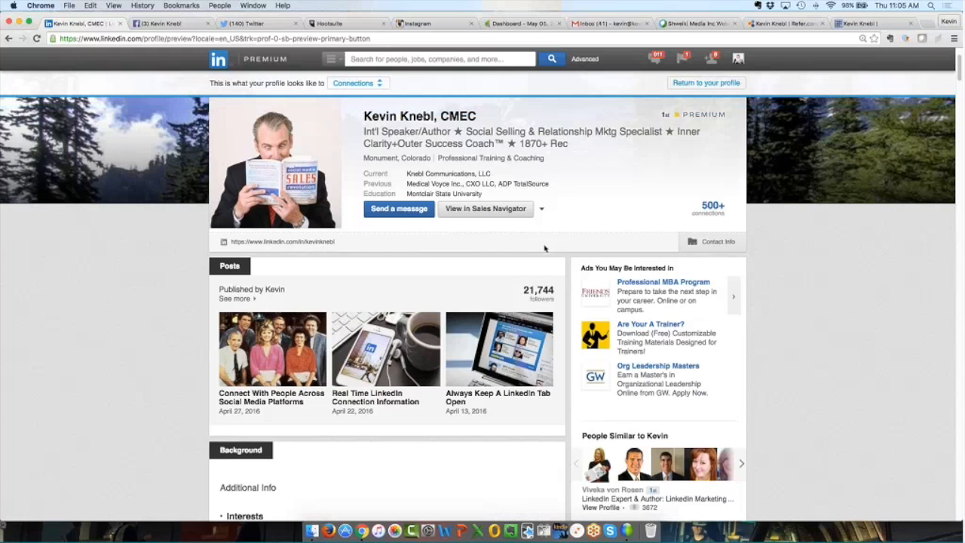
mouse_move(488, 220)
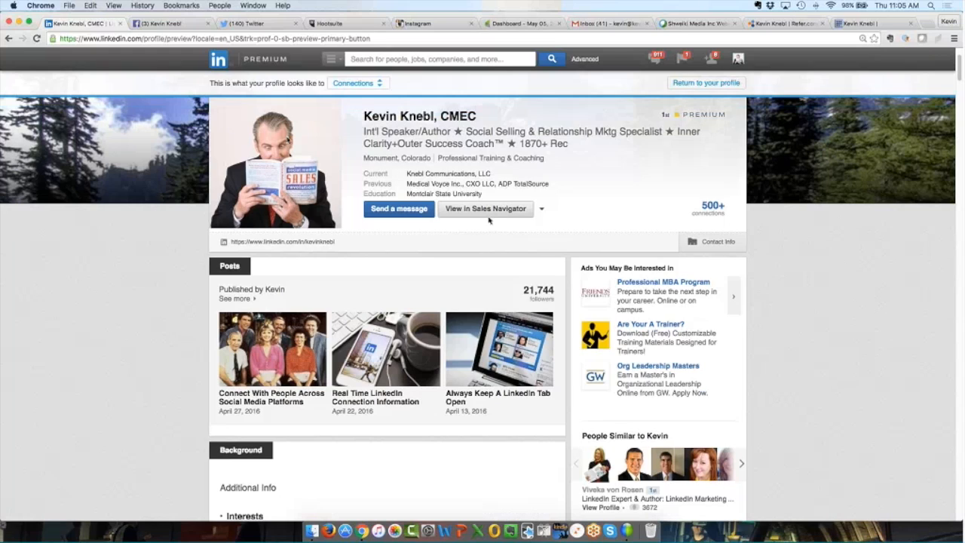
mouse_move(475, 257)
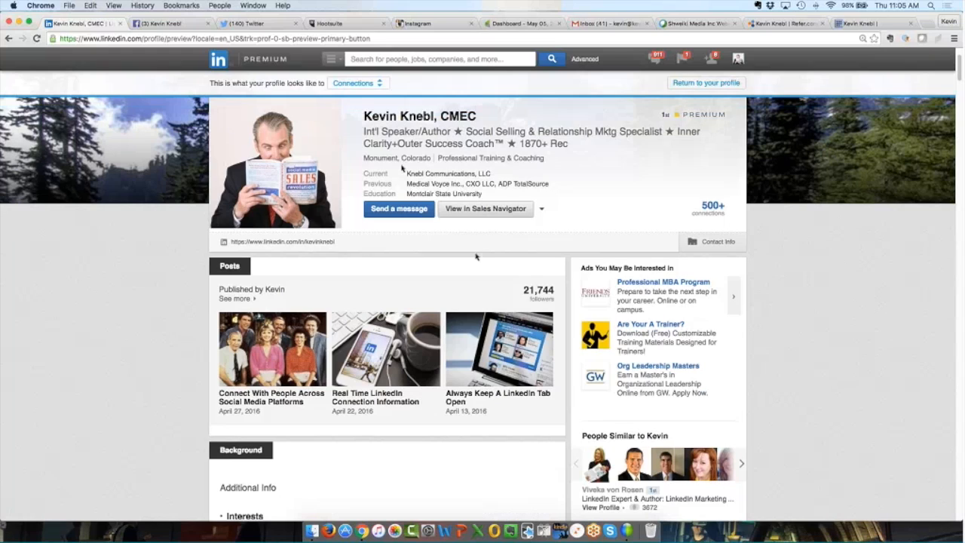
mouse_move(624, 321)
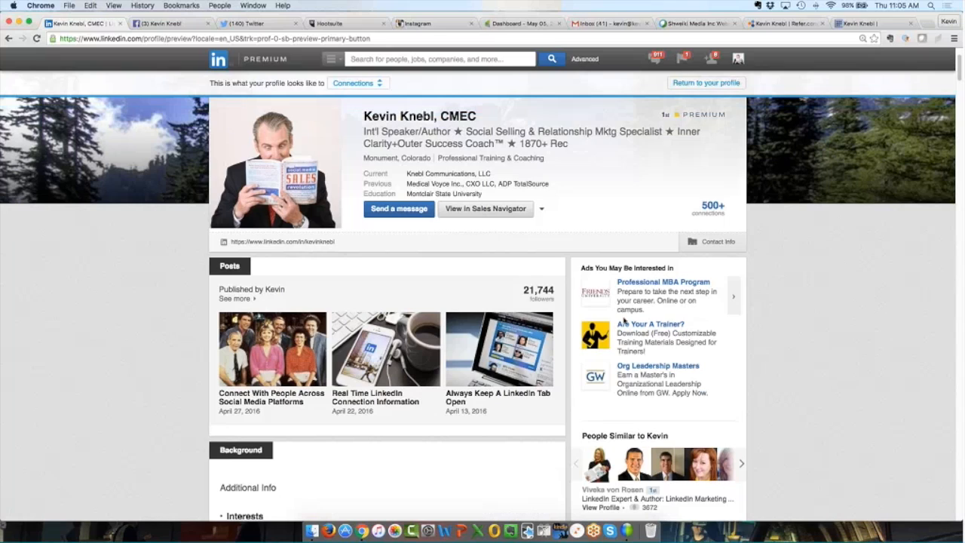
mouse_move(643, 351)
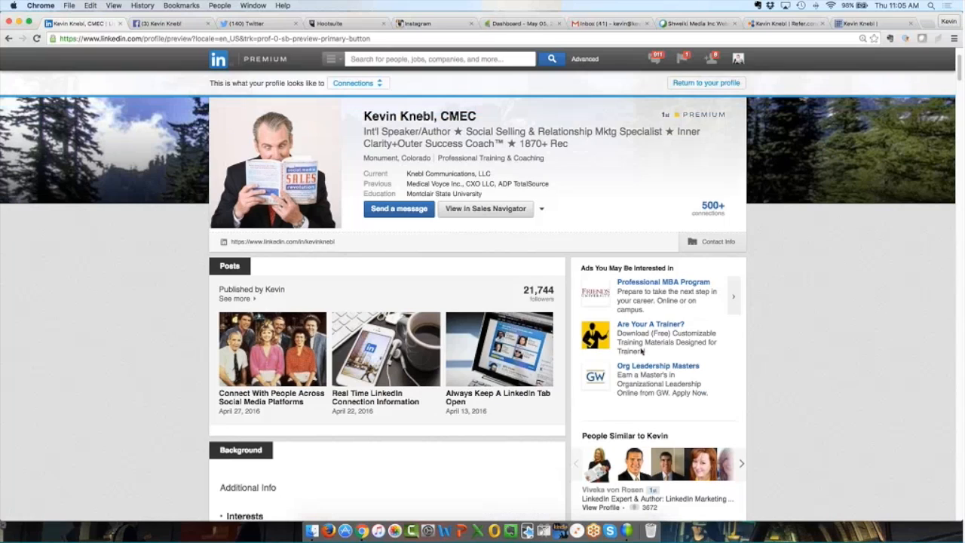
mouse_move(668, 346)
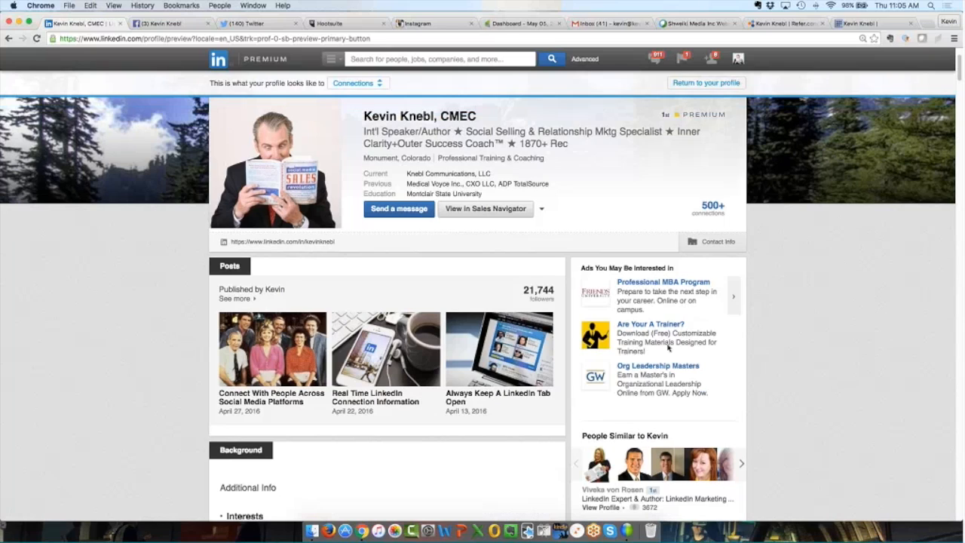
mouse_move(667, 347)
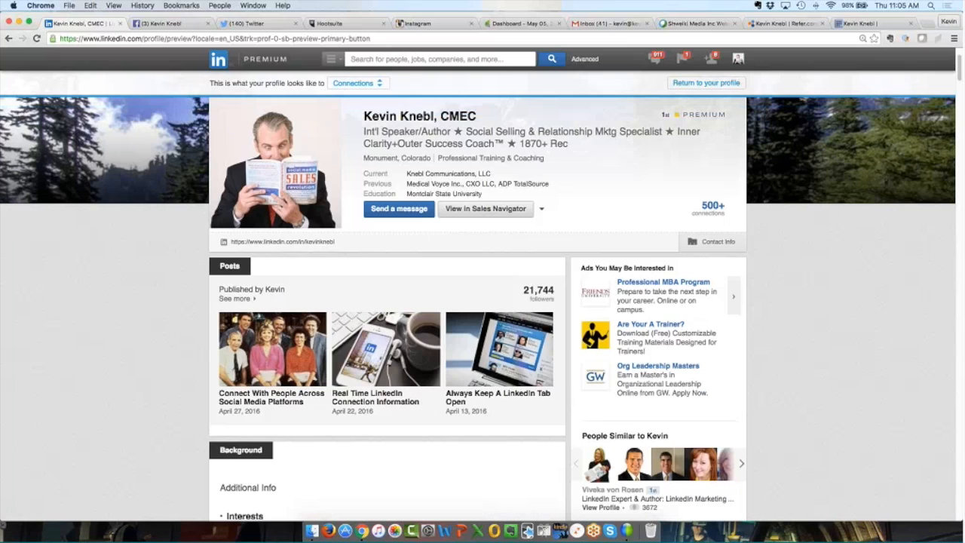
mouse_move(651, 314)
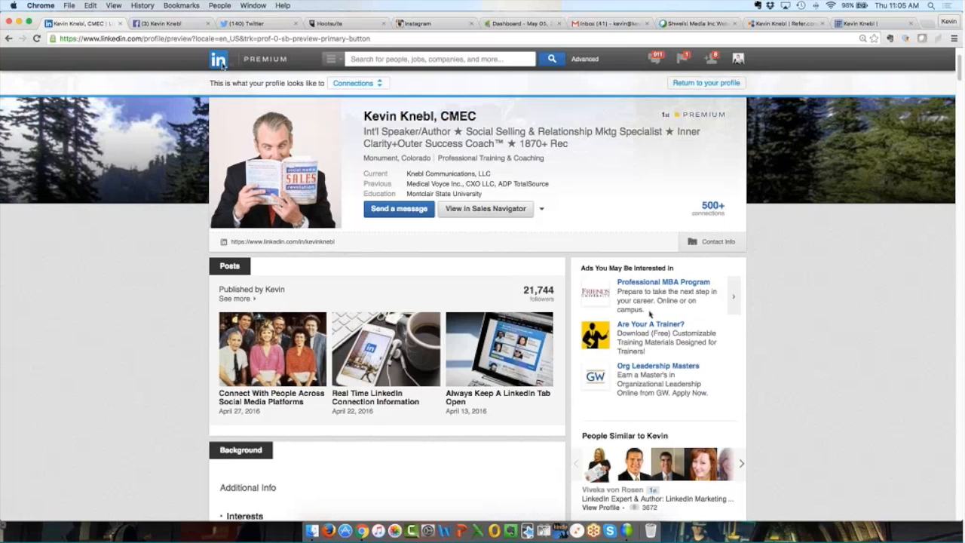
- Return to the LinkedIn home feed and browse down through its posts
left_click(217, 59)
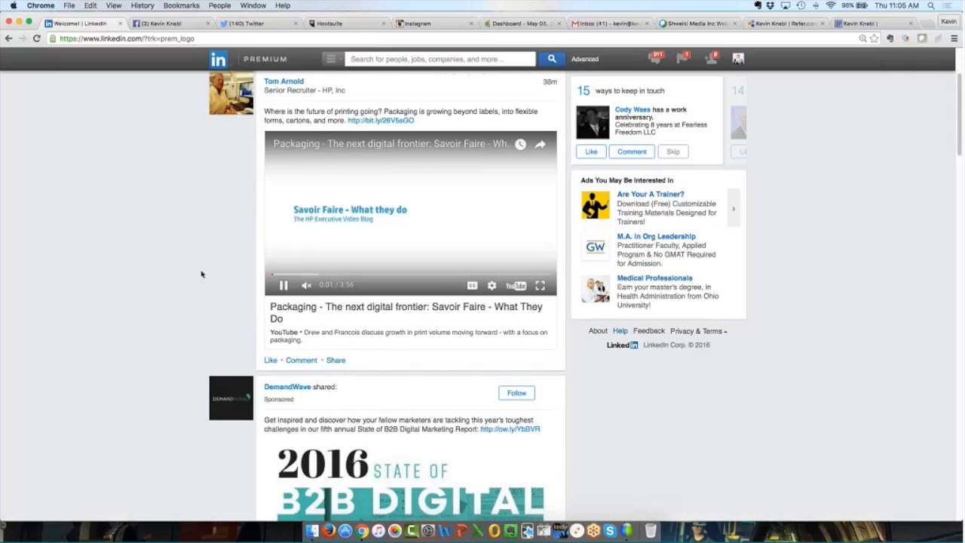
scroll("down", 3)
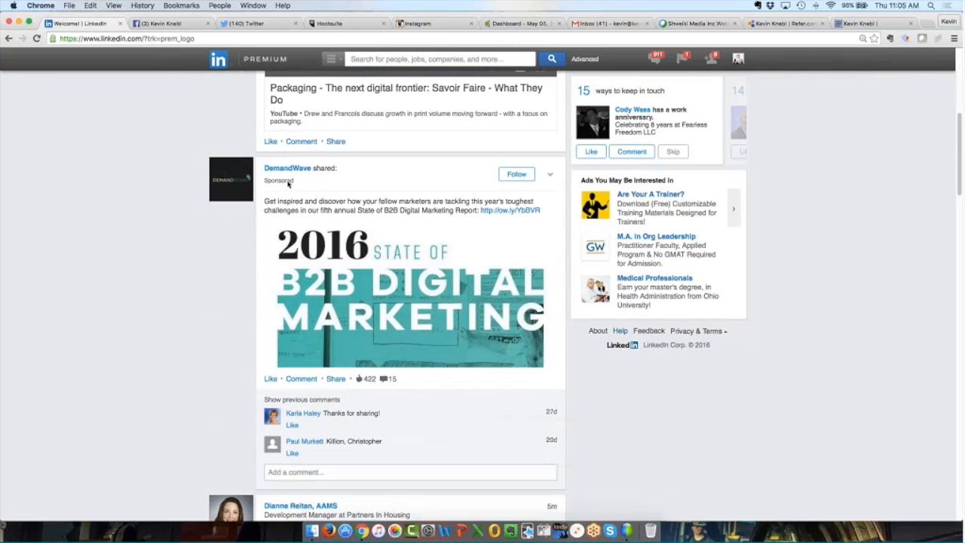
mouse_move(309, 188)
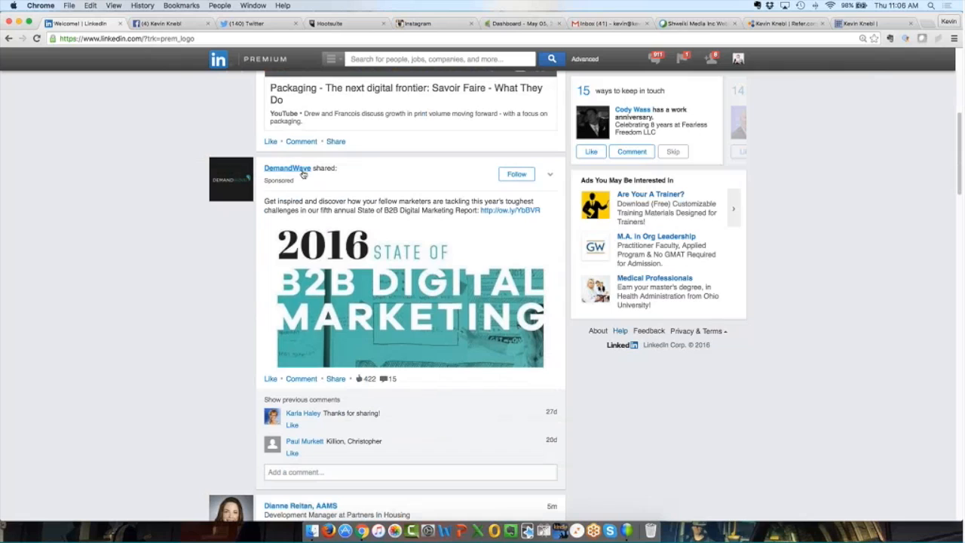
mouse_move(305, 181)
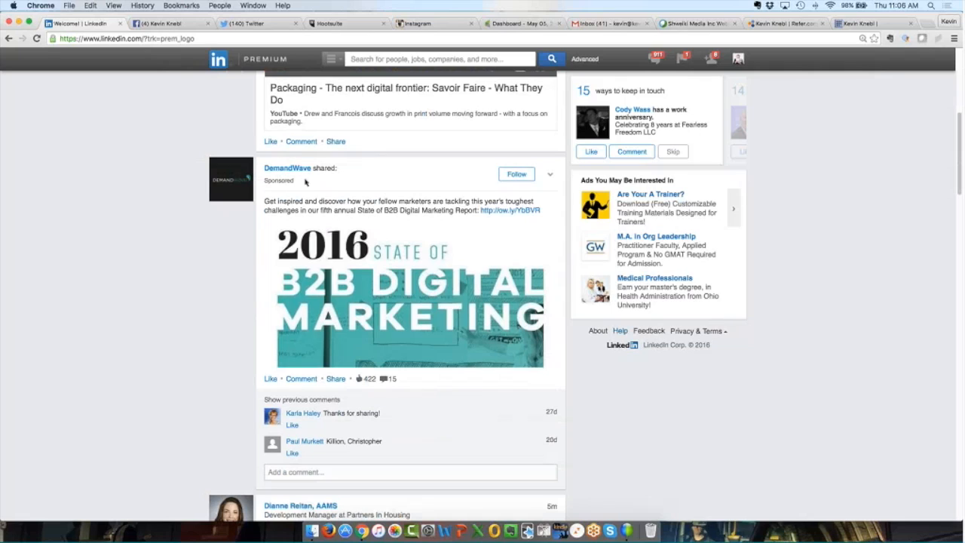
mouse_move(320, 196)
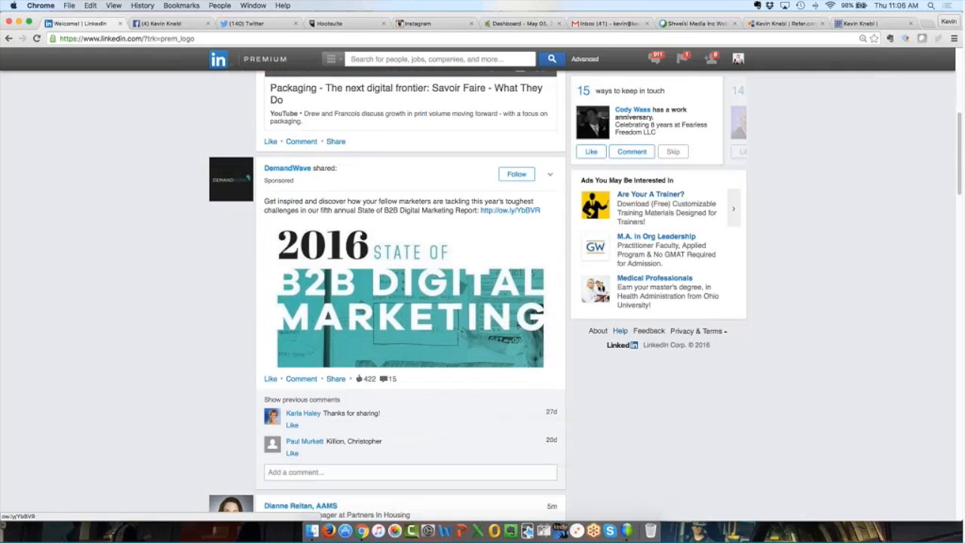
mouse_move(344, 244)
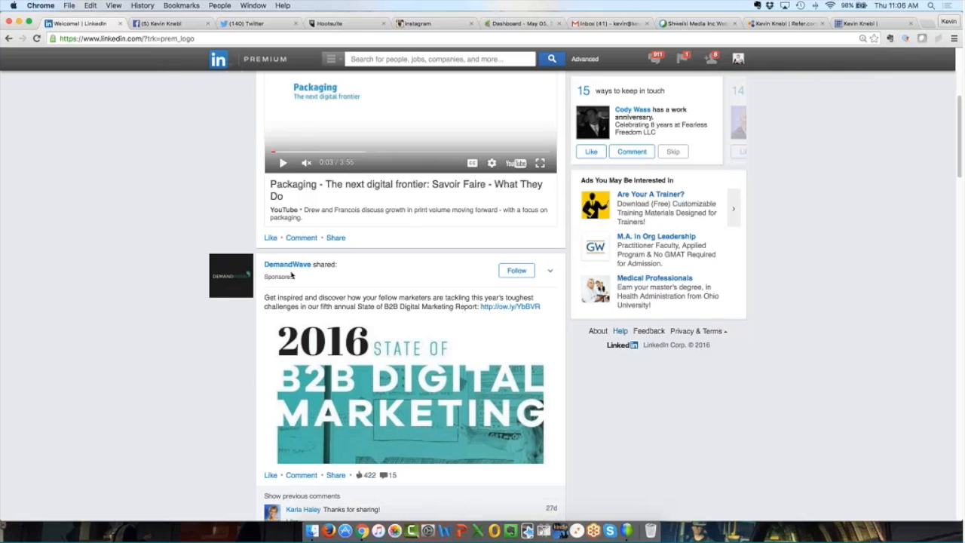
scroll("down", 3)
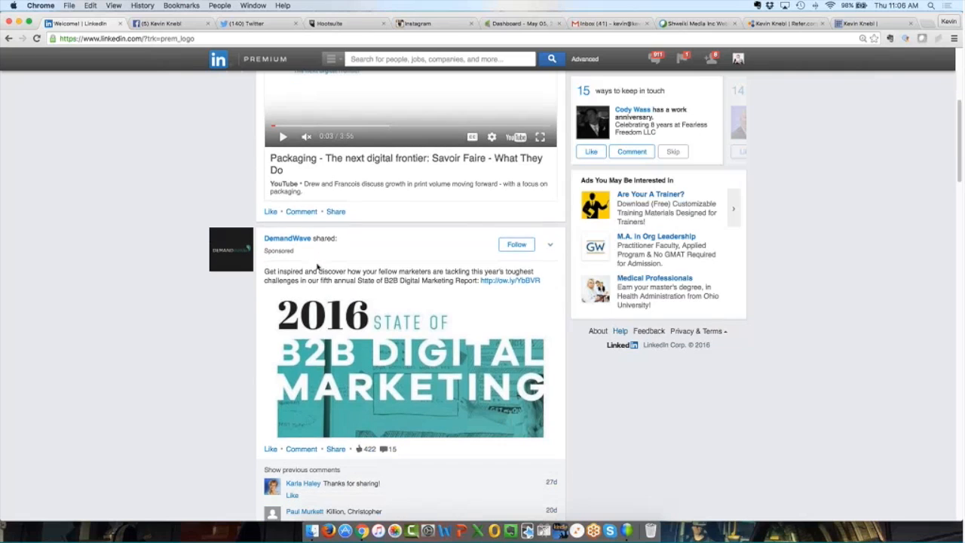
scroll("down", 3)
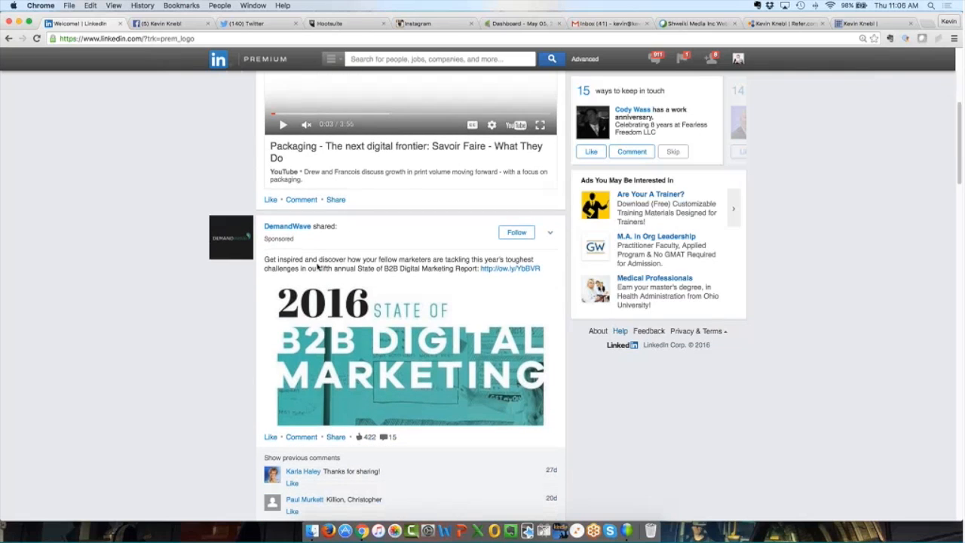
scroll("down", 3)
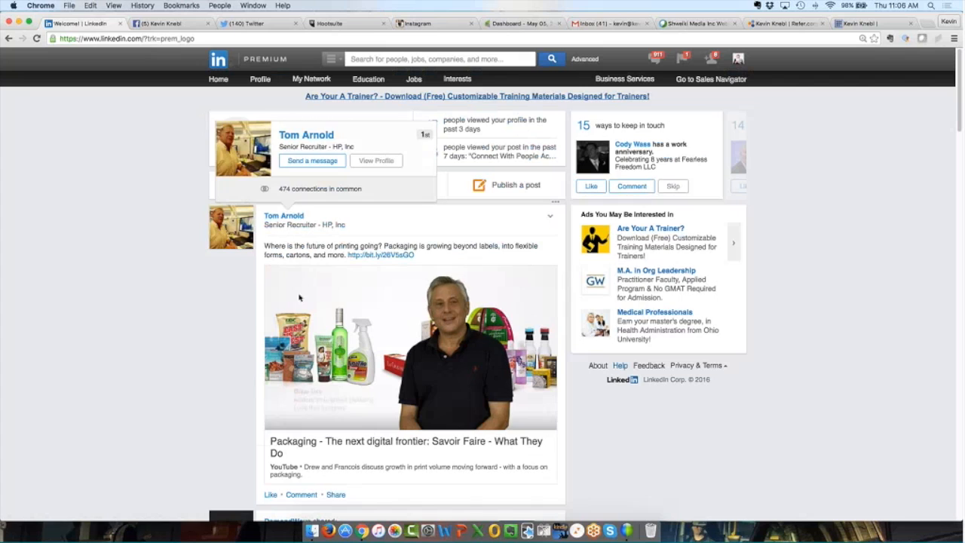
scroll("down", 3)
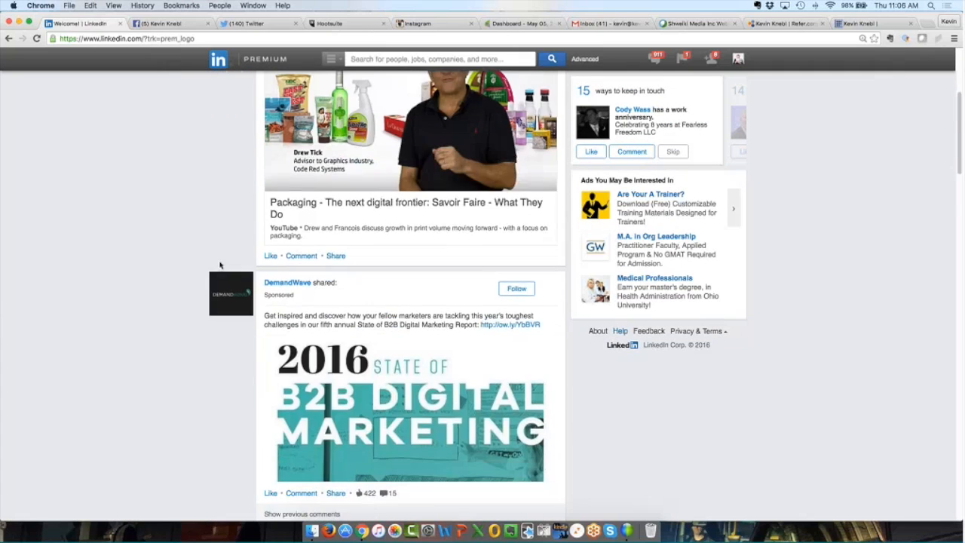
scroll("down", 3)
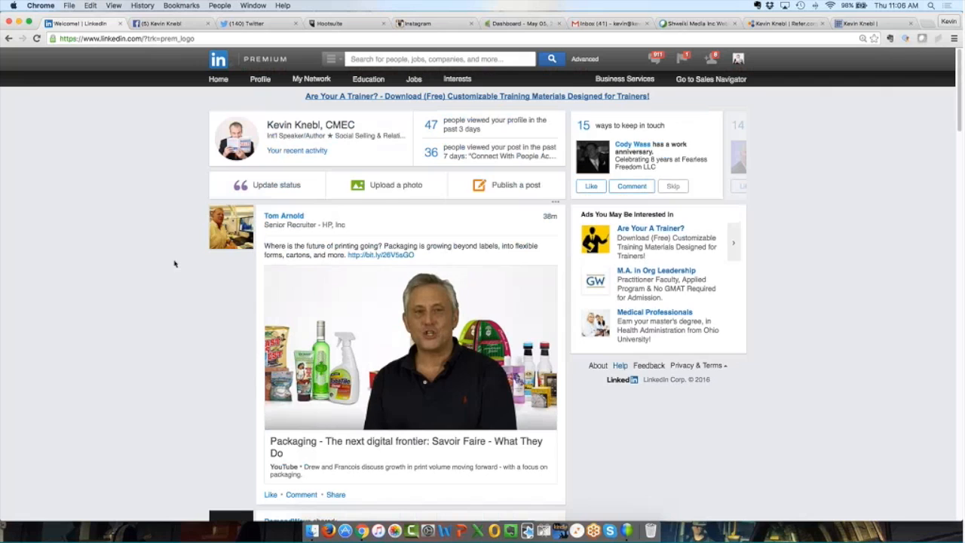
- Check why a sponsored post is being shown in the home feed
left_click(410, 348)
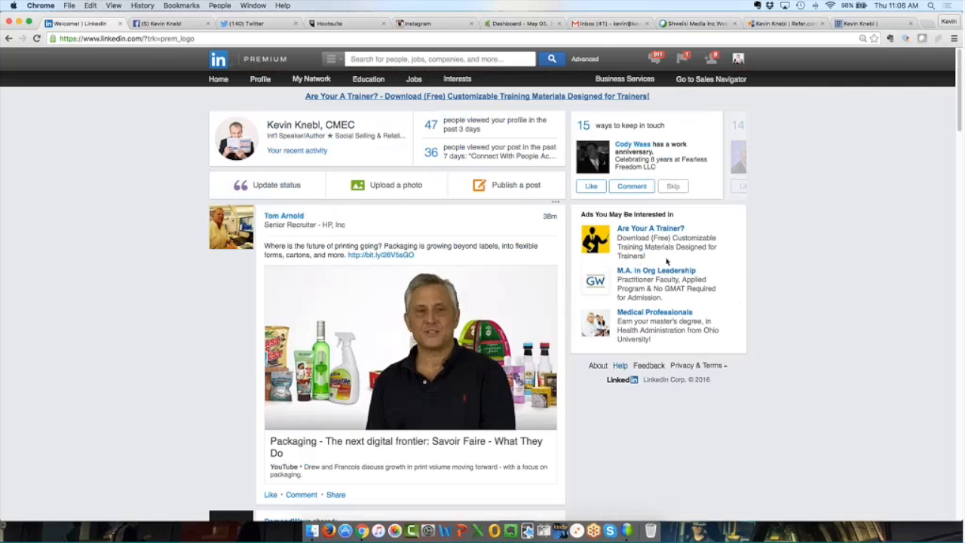
scroll("down", 3)
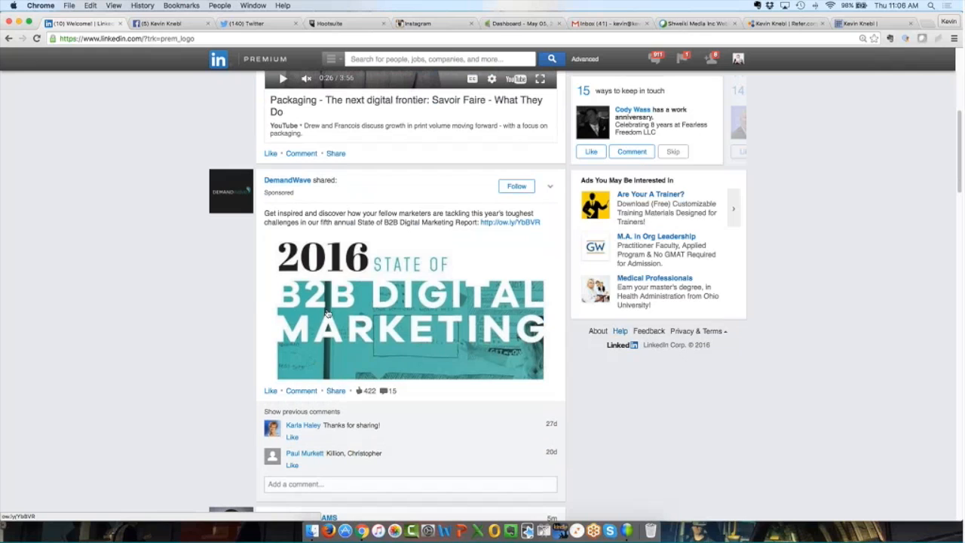
left_click(549, 187)
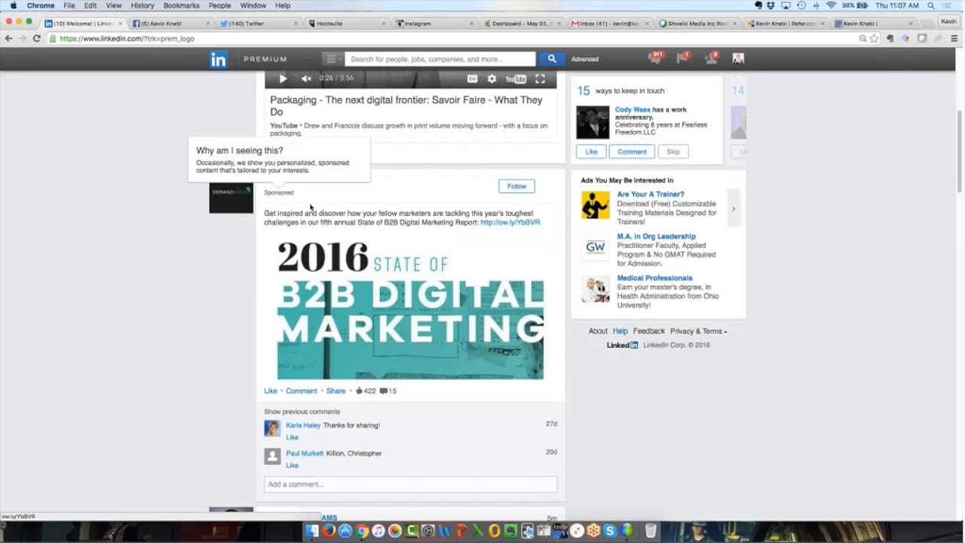
scroll("down", 3)
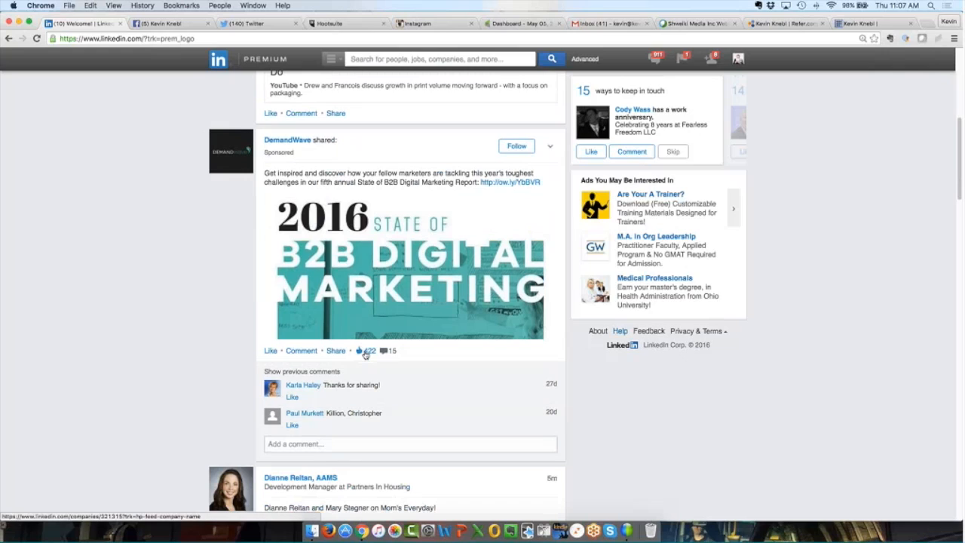
mouse_move(368, 356)
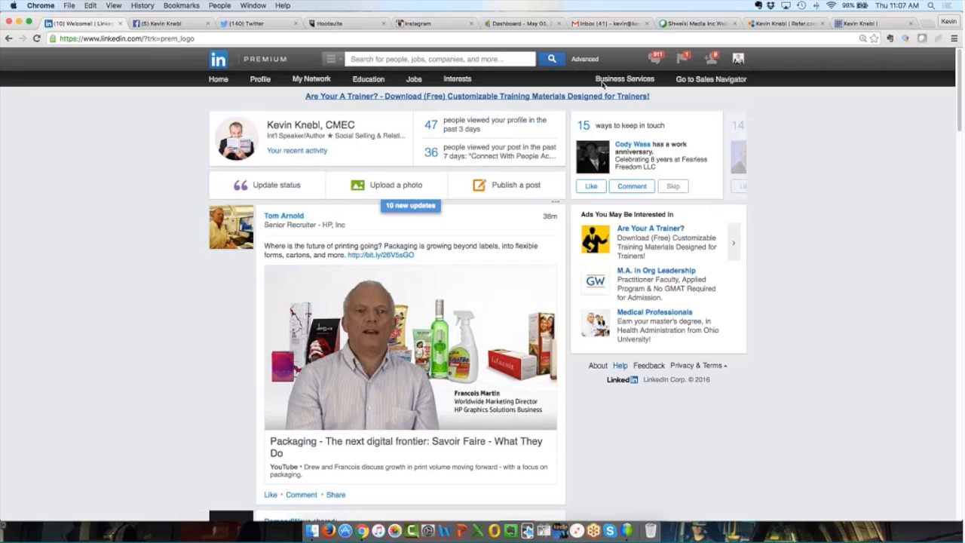
- Reach LinkedIn Advertising via Business Services > Advertise and browse its Sponsored Updates and Text Ads sections
left_click(624, 79)
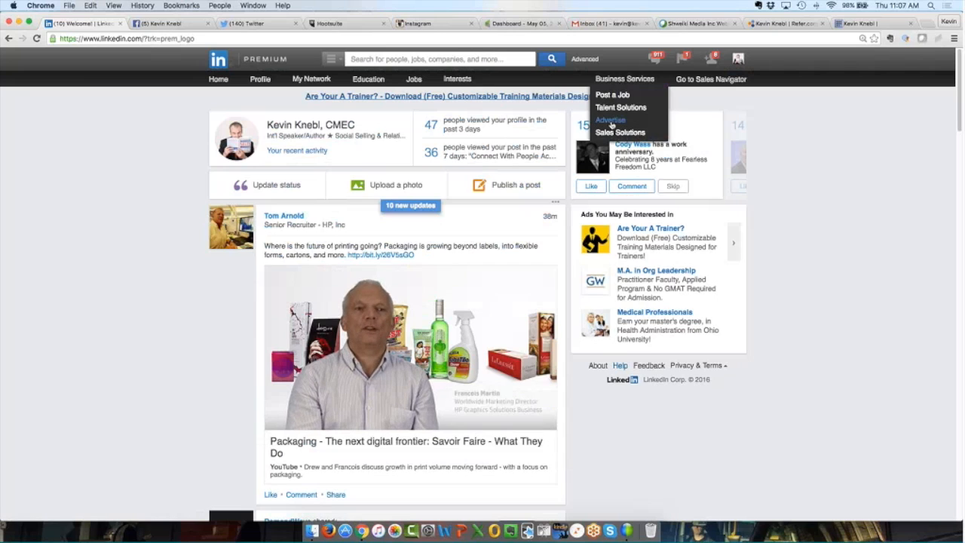
left_click(610, 121)
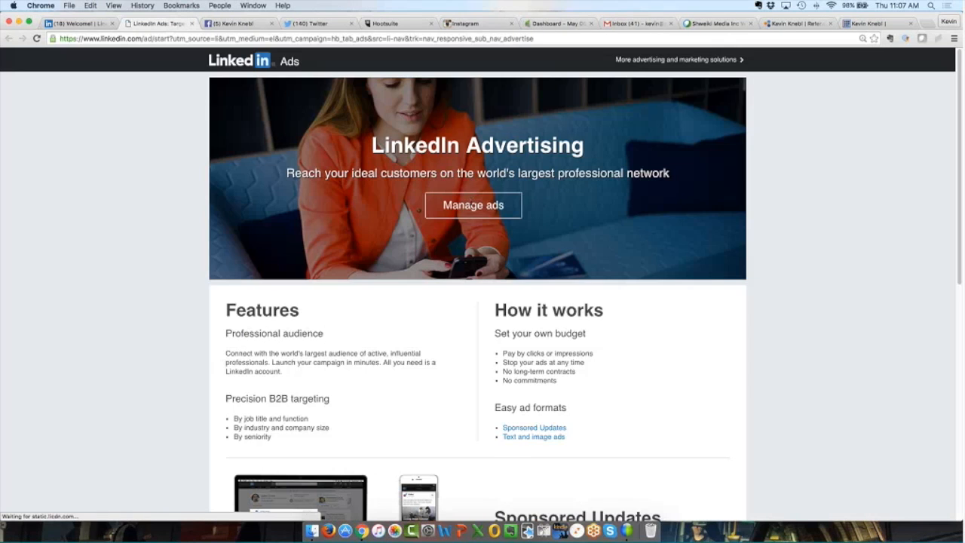
scroll("down", 3)
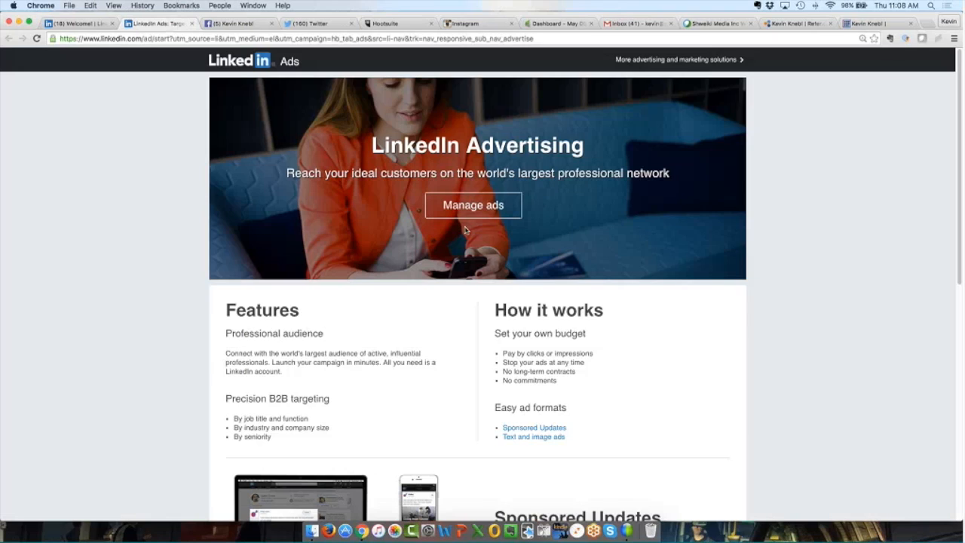
scroll("down", 3)
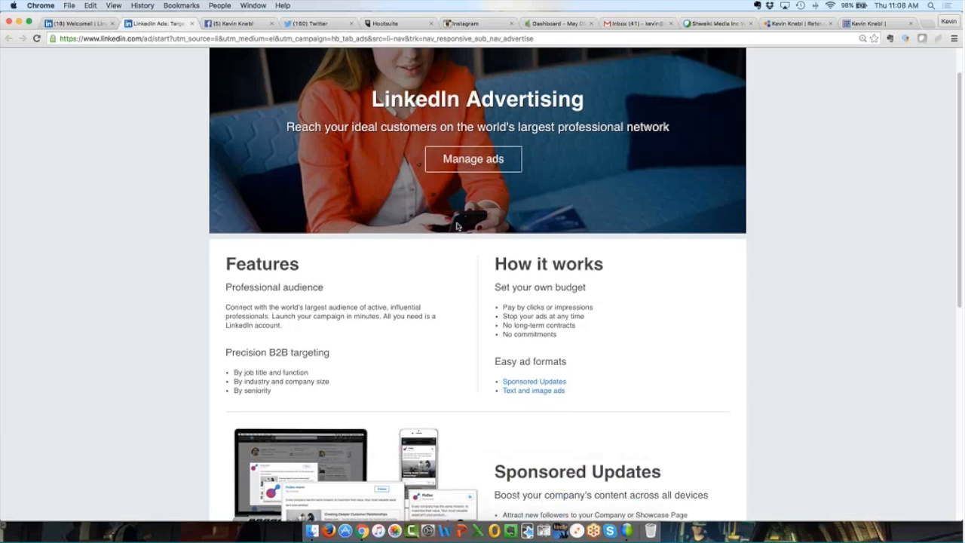
scroll("down", 3)
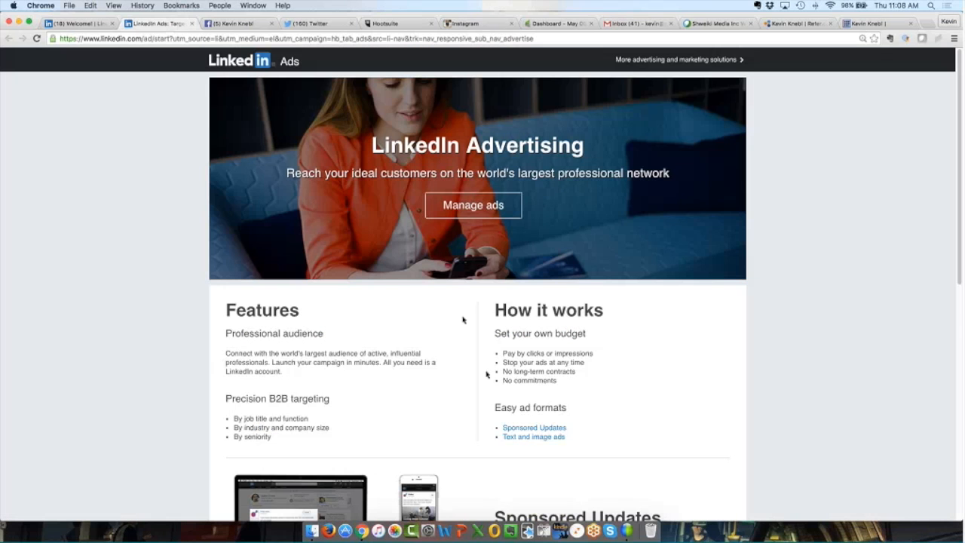
scroll("down", 3)
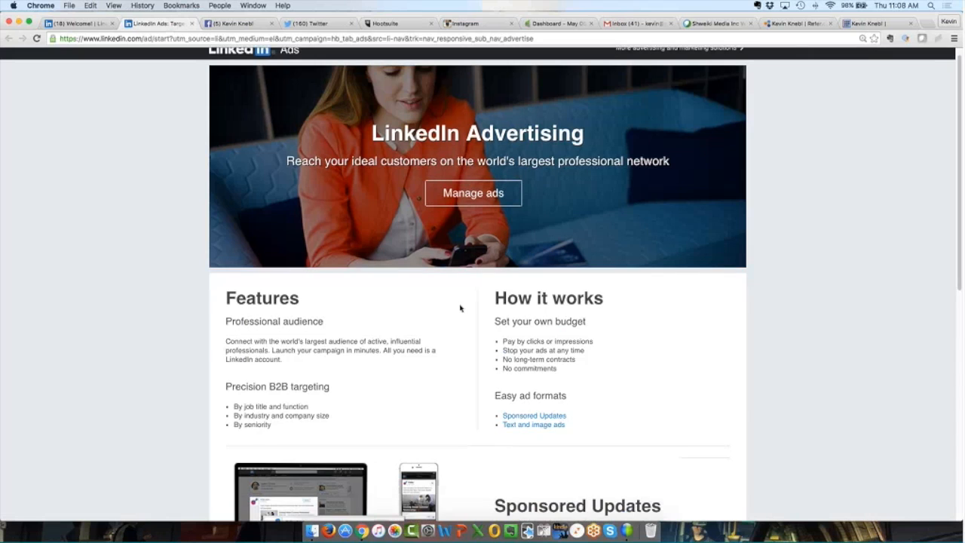
scroll("down", 3)
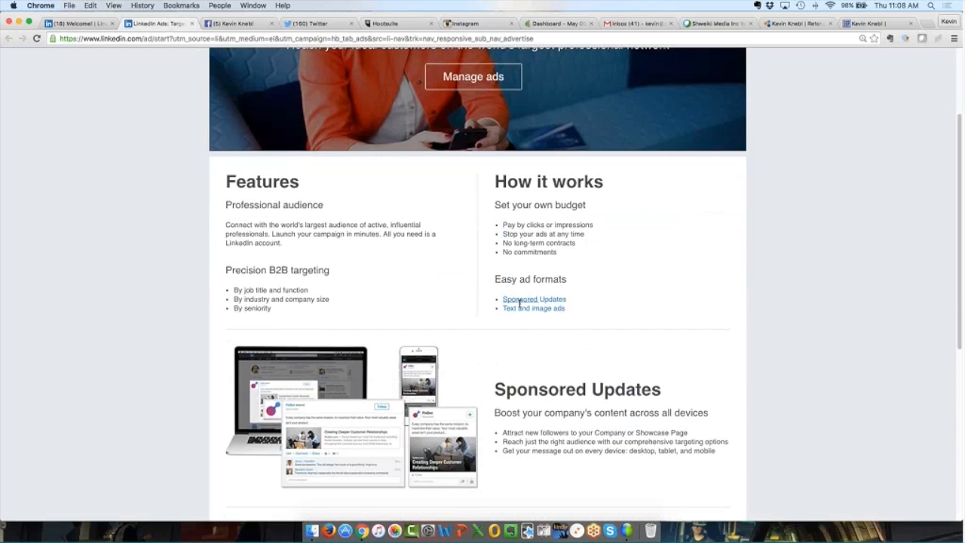
scroll("down", 3)
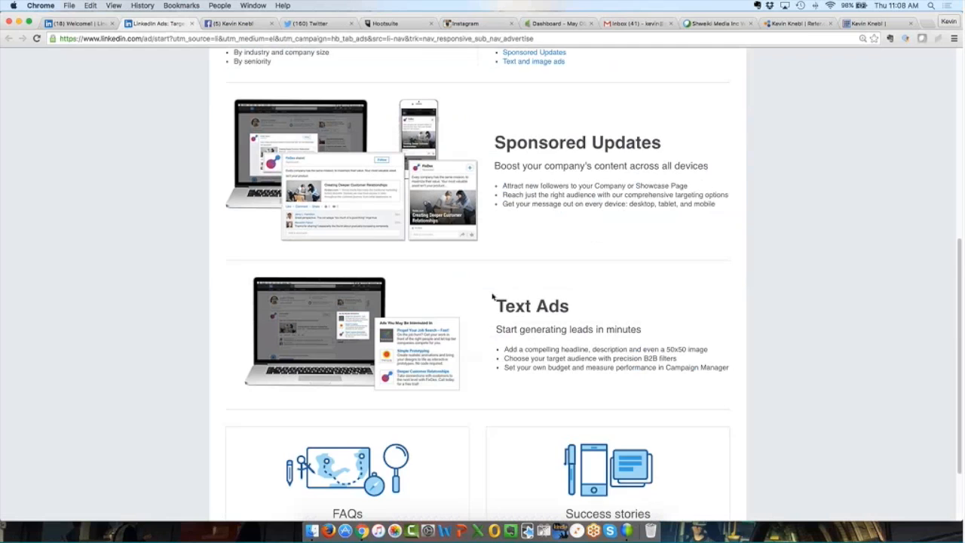
scroll("up", 3)
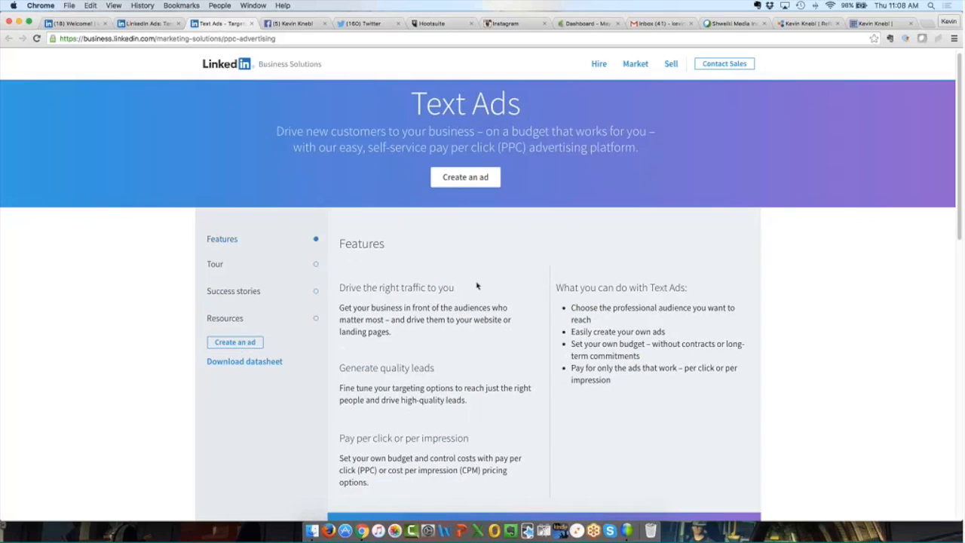
- Browse the Text Ads success stories, then start creating a new Text Ad
scroll("down", 3)
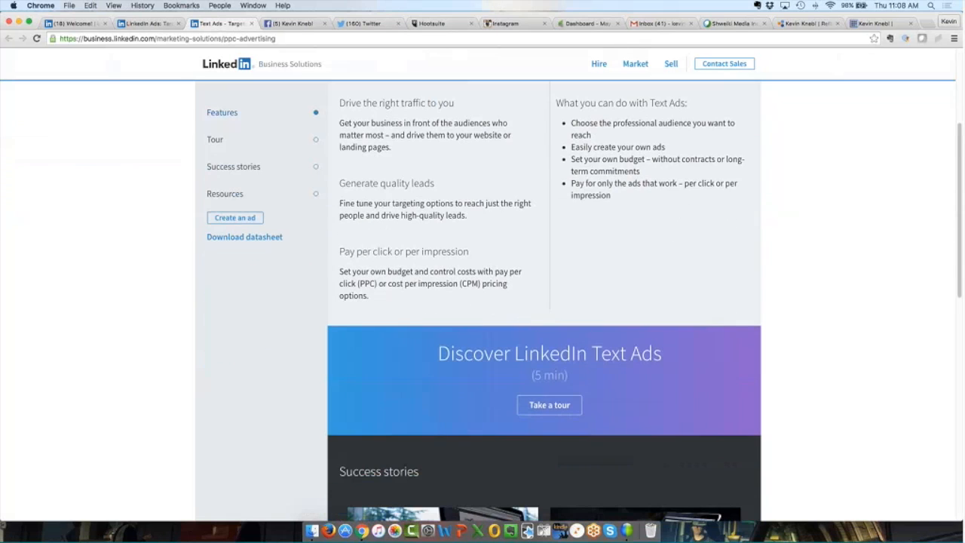
scroll("down", 3)
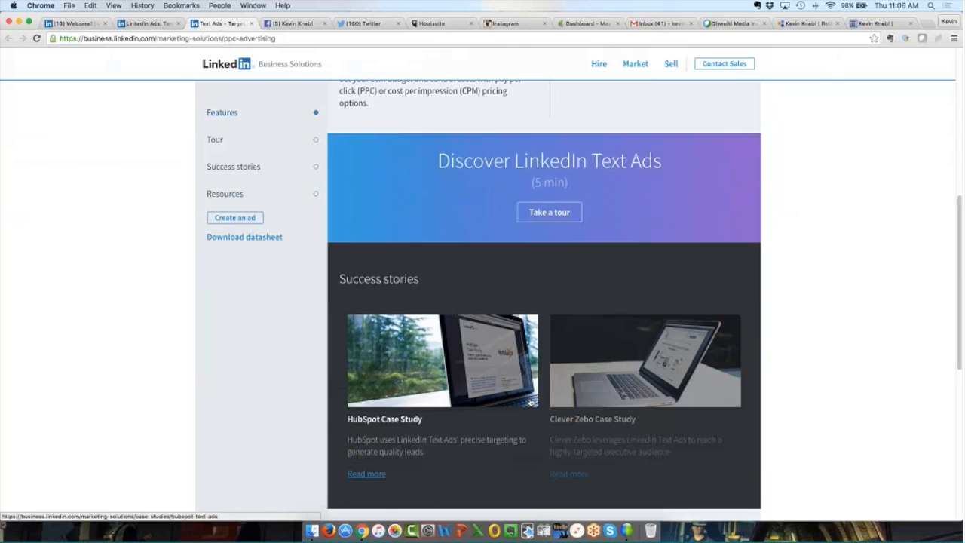
scroll("up", 3)
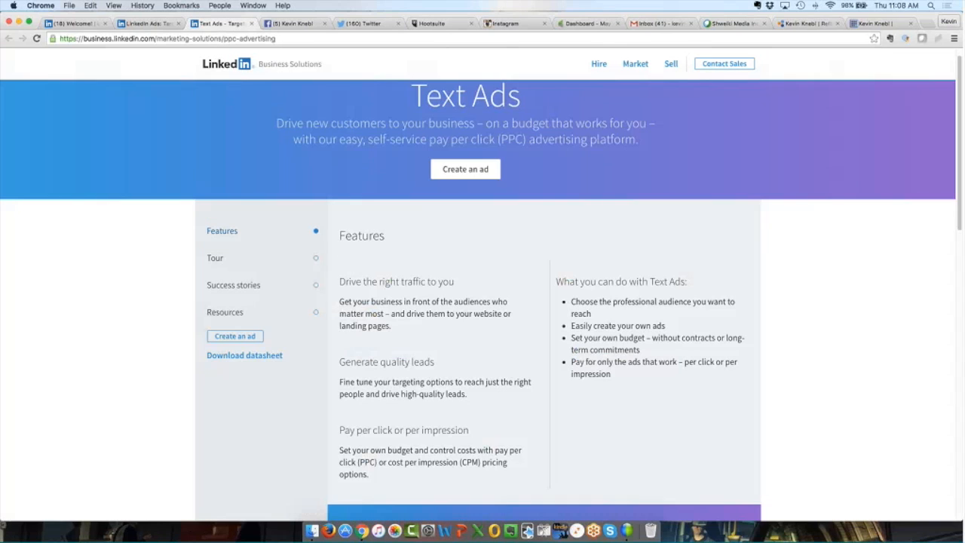
left_click(464, 169)
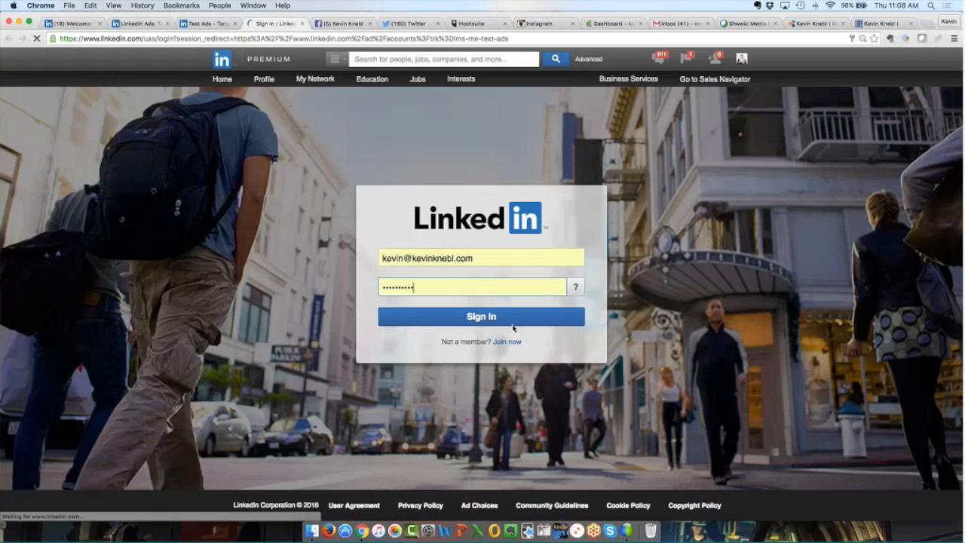
- Sign in with the saved credentials and select the listed ad account in Campaign Manager
left_click(481, 317)
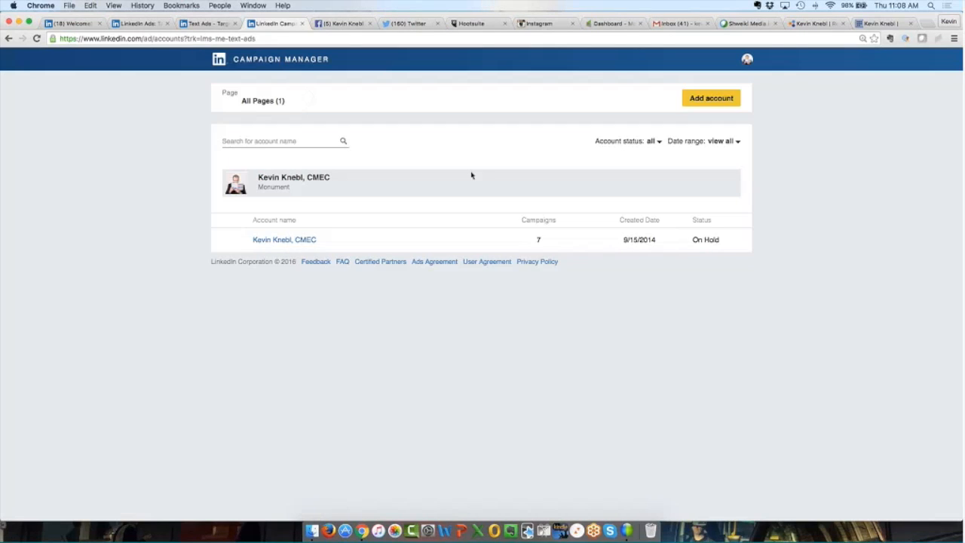
mouse_move(639, 164)
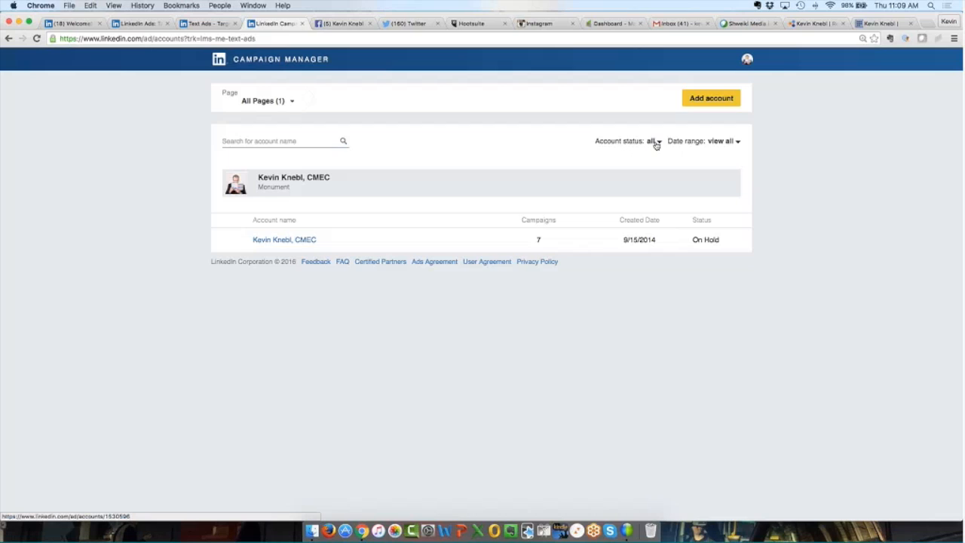
left_click(283, 239)
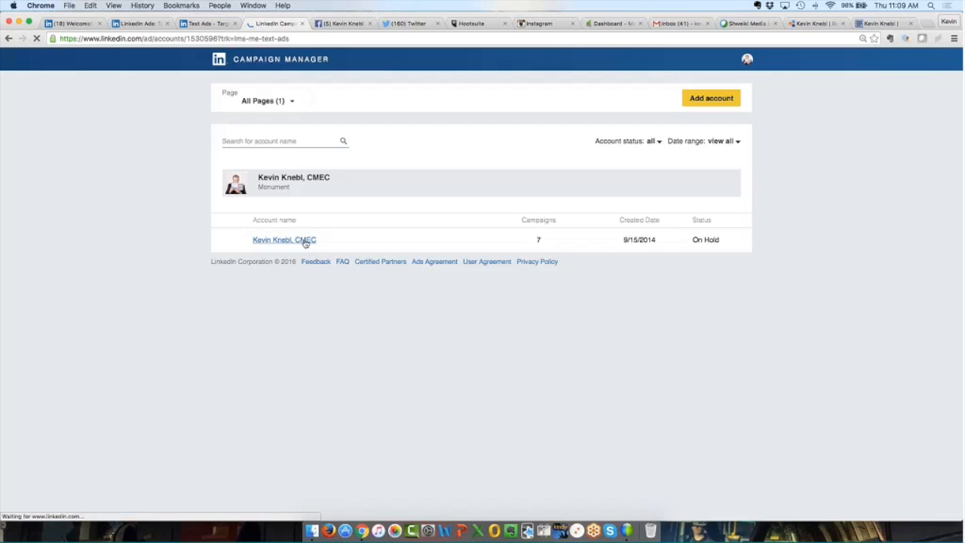
- Review the ad account's performance chart and table of seven zero-activity campaigns
left_click(284, 240)
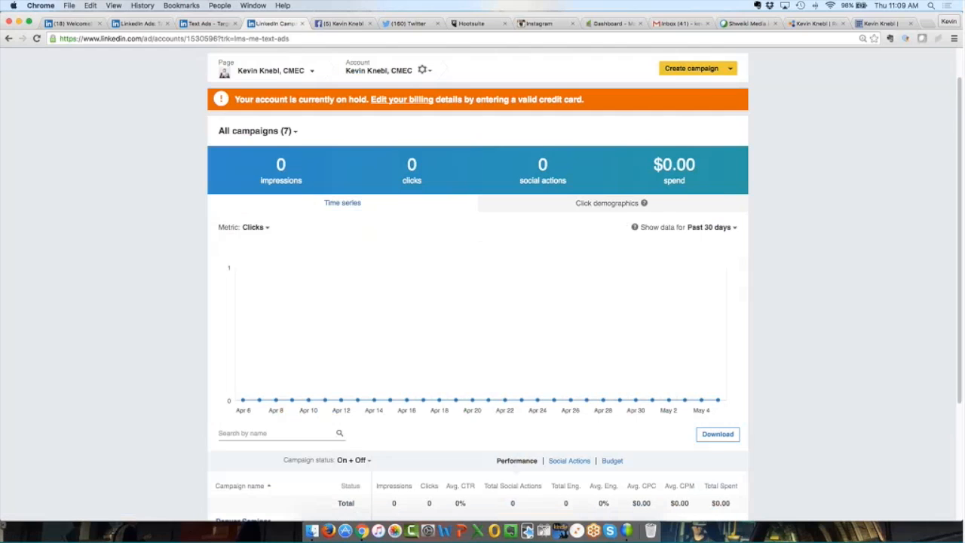
mouse_move(402, 100)
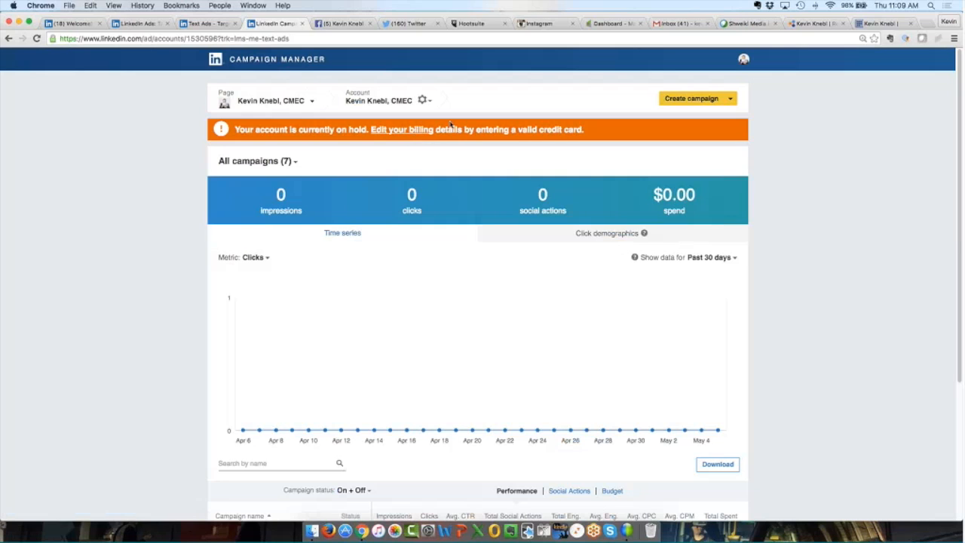
scroll("down", 3)
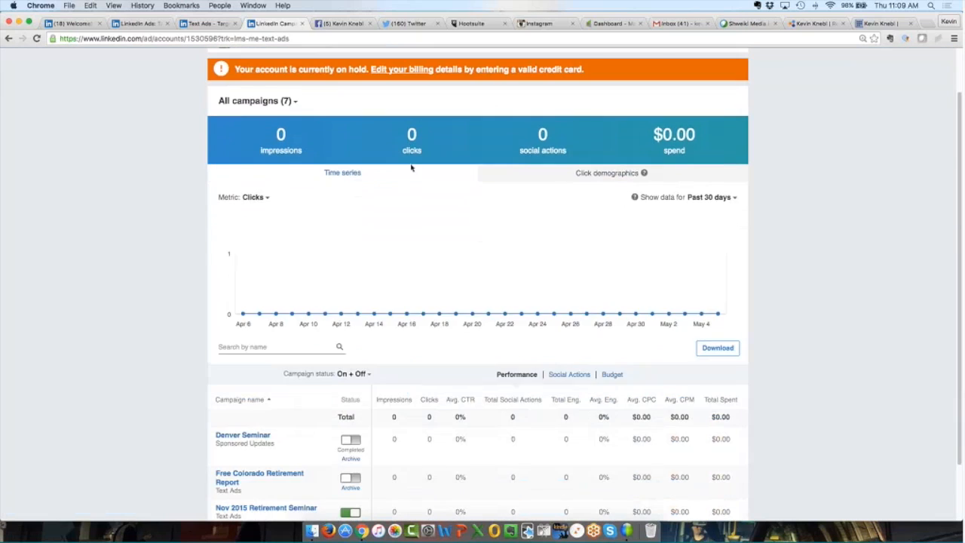
scroll("down", 3)
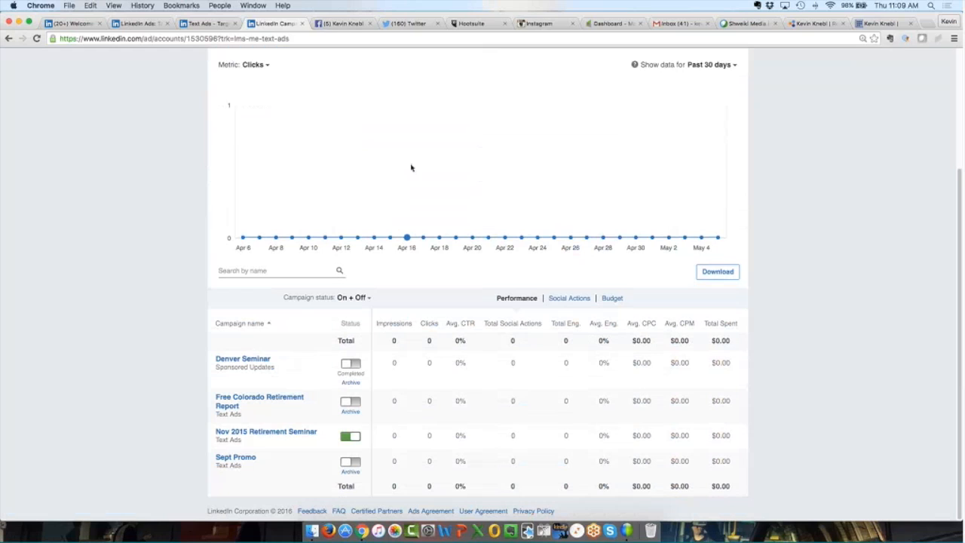
scroll("up", 3)
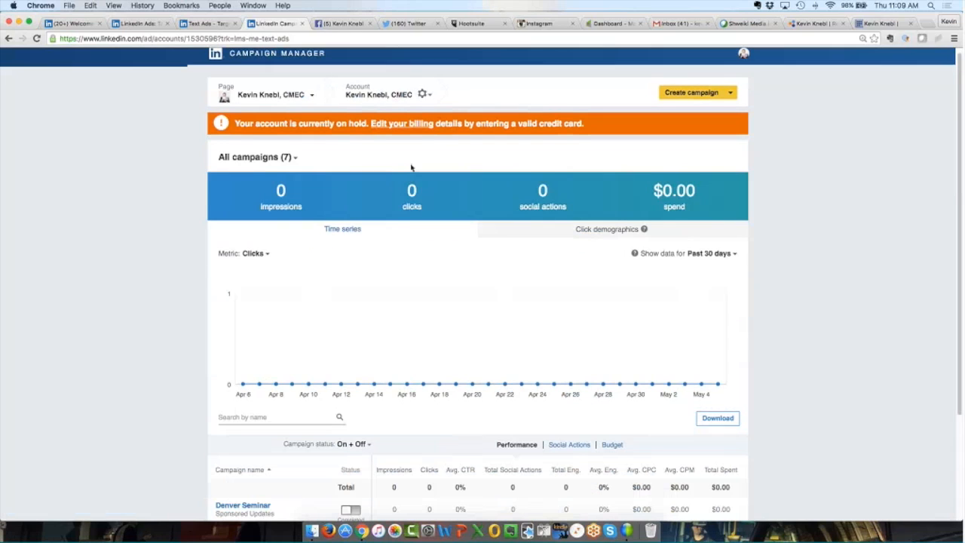
scroll("down", 3)
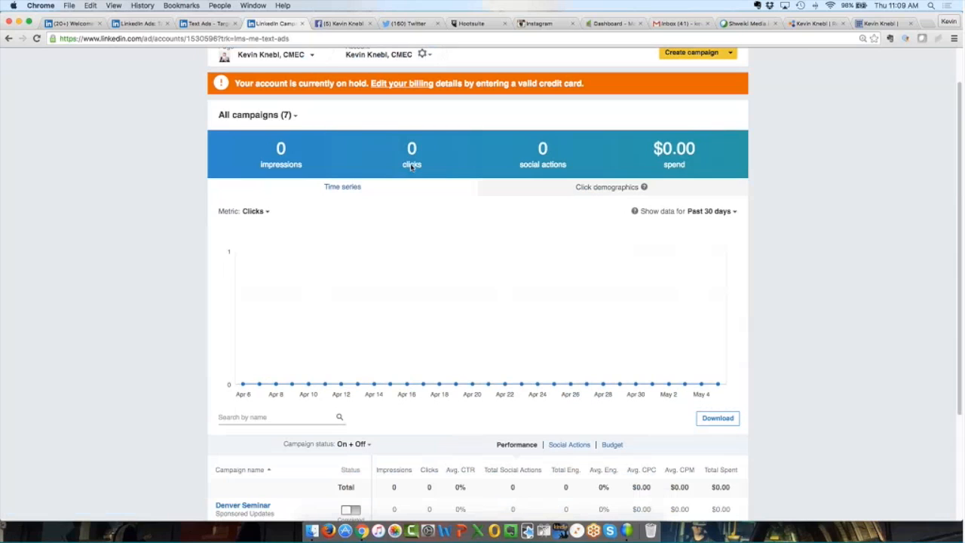
scroll("down", 3)
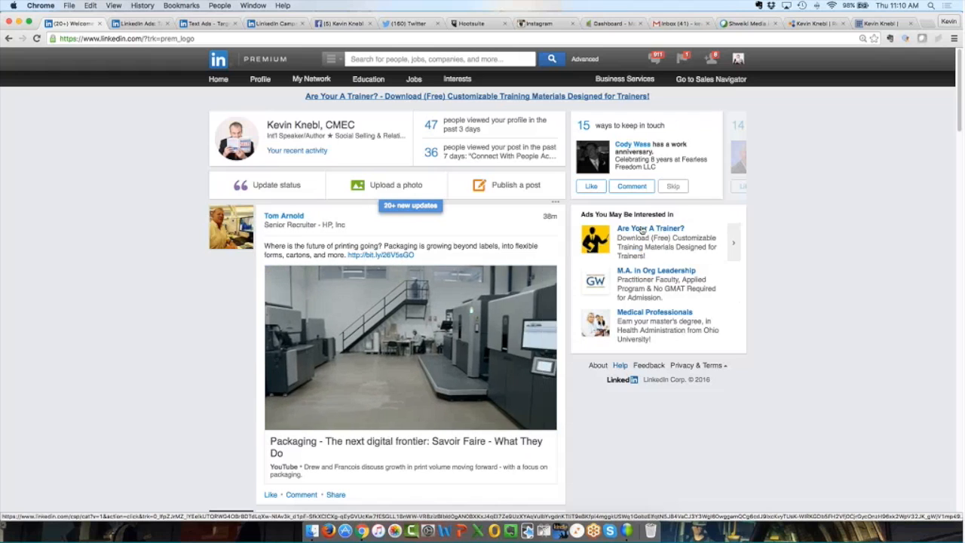
- Play the connection's packaging post, then follow the 'Are You A Trainer?' sidebar ad to Velsoft's page
left_click(410, 347)
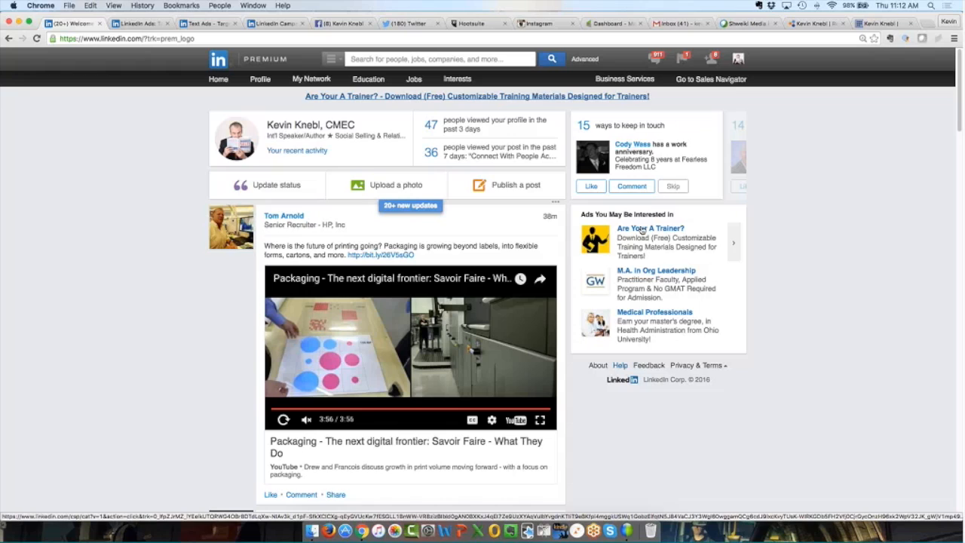
mouse_move(656, 260)
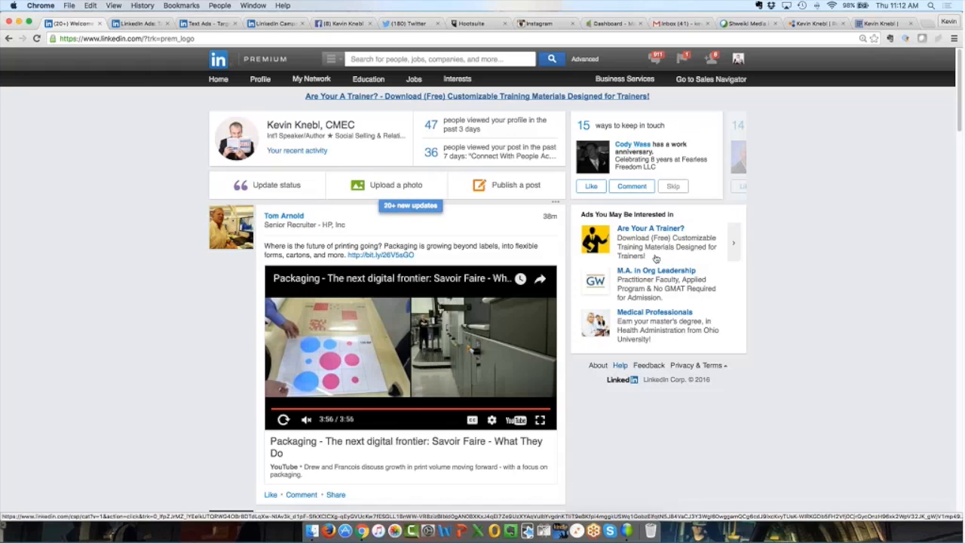
mouse_move(651, 258)
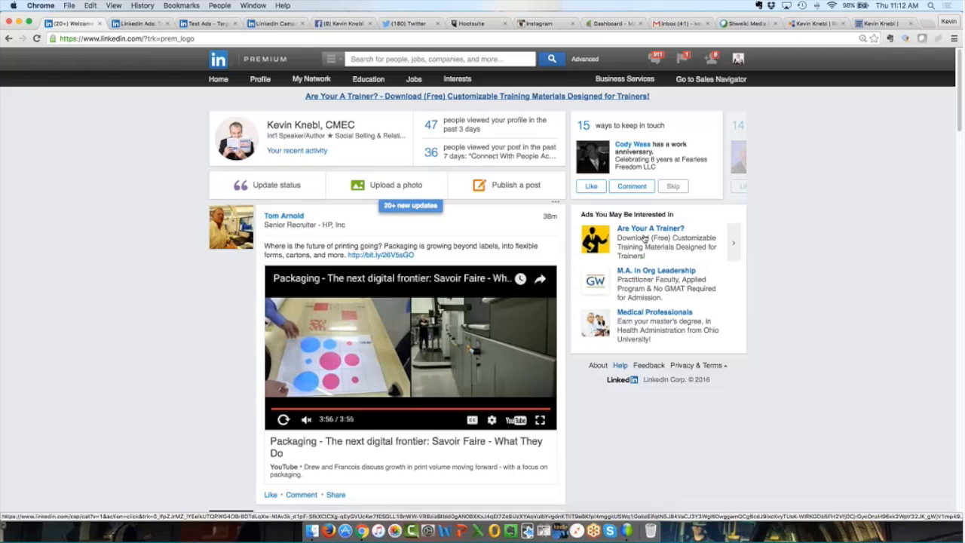
mouse_move(636, 232)
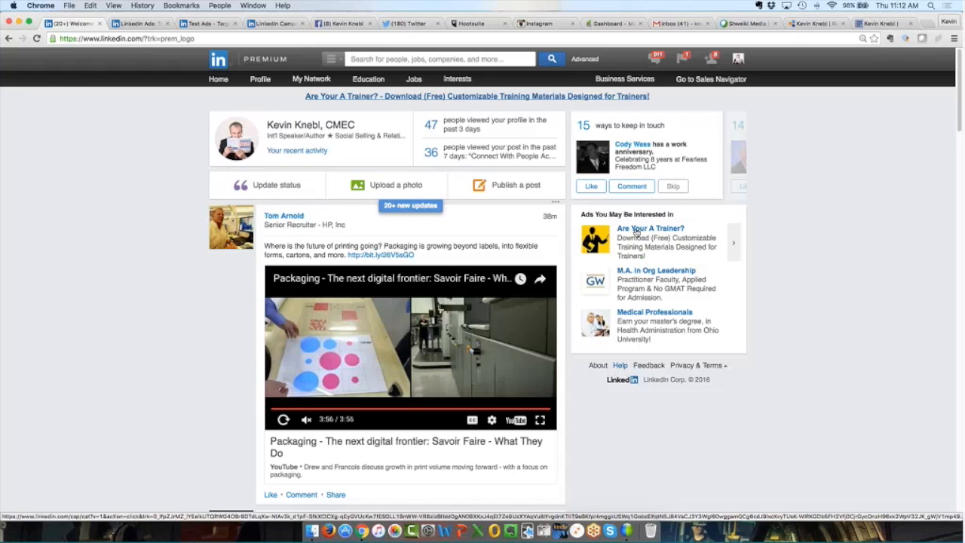
left_click(650, 228)
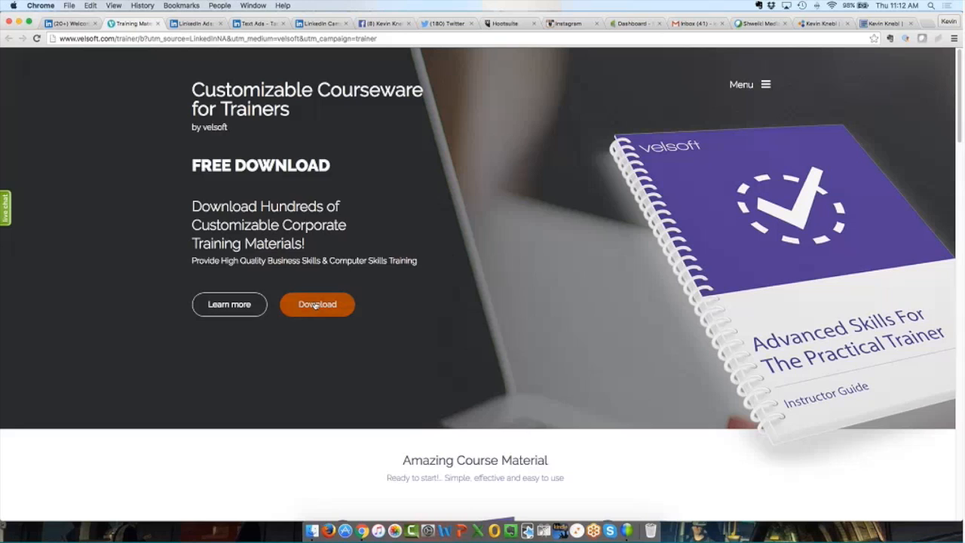
- Jump to Velsoft's instant-access download form and bring the More Courses samples into view
scroll("down", 3)
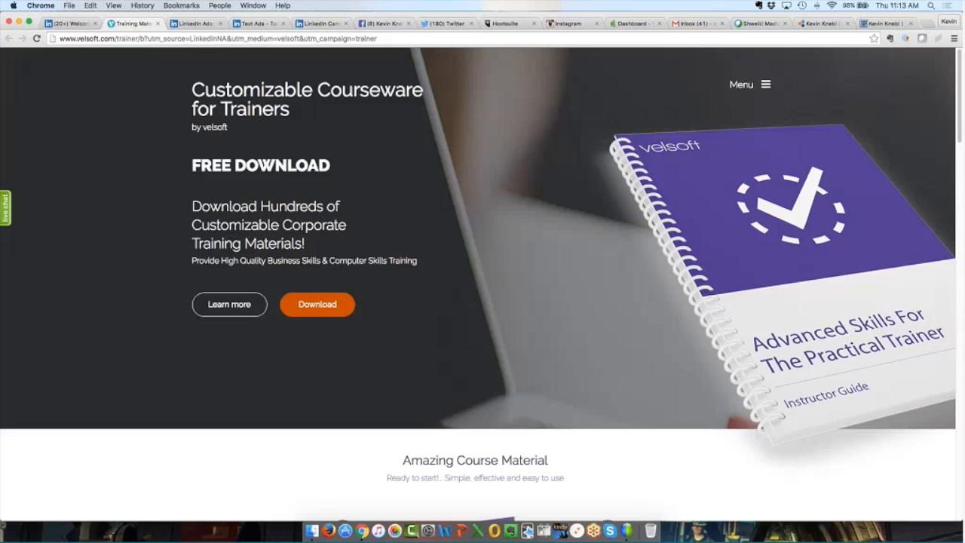
left_click(134, 24)
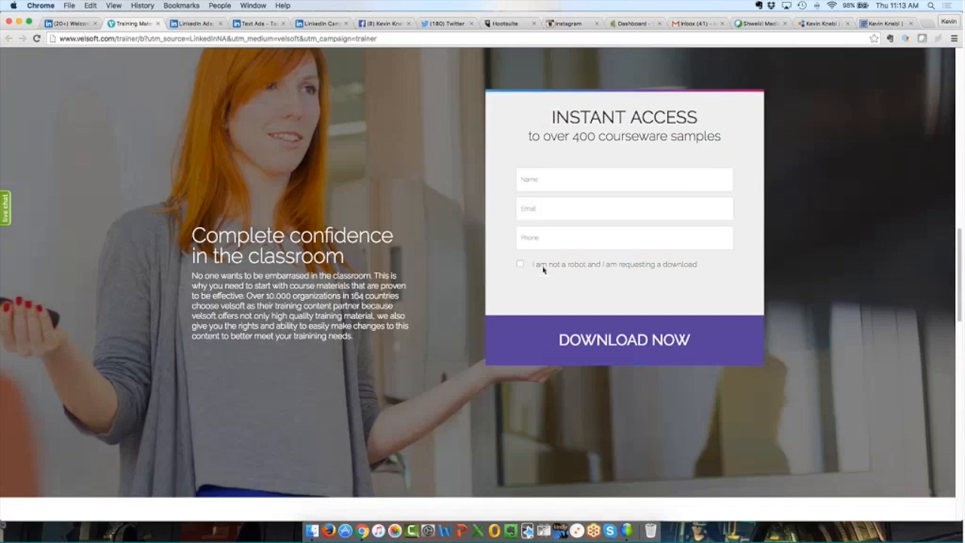
scroll("down", 3)
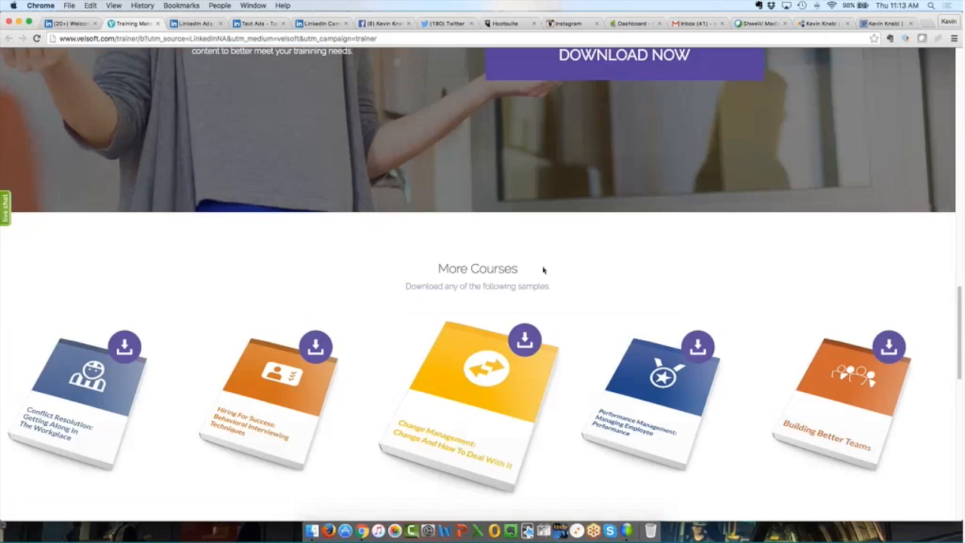